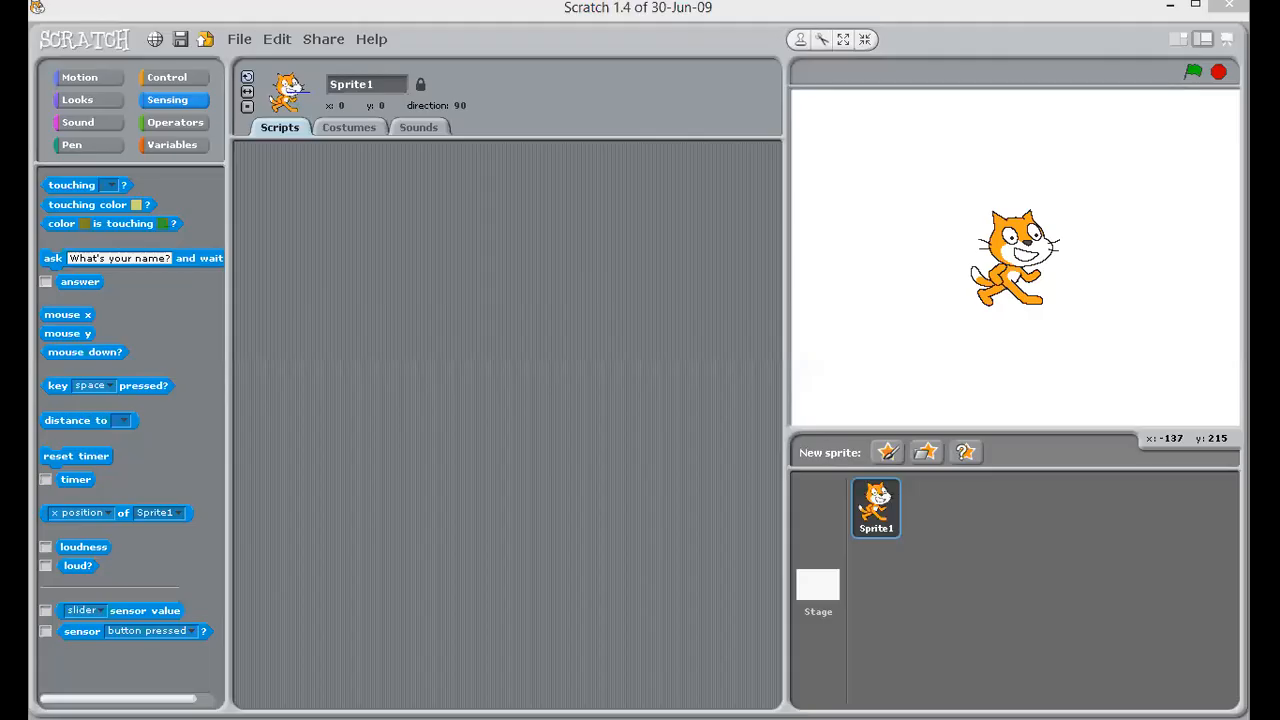
mouse_move(418, 337)
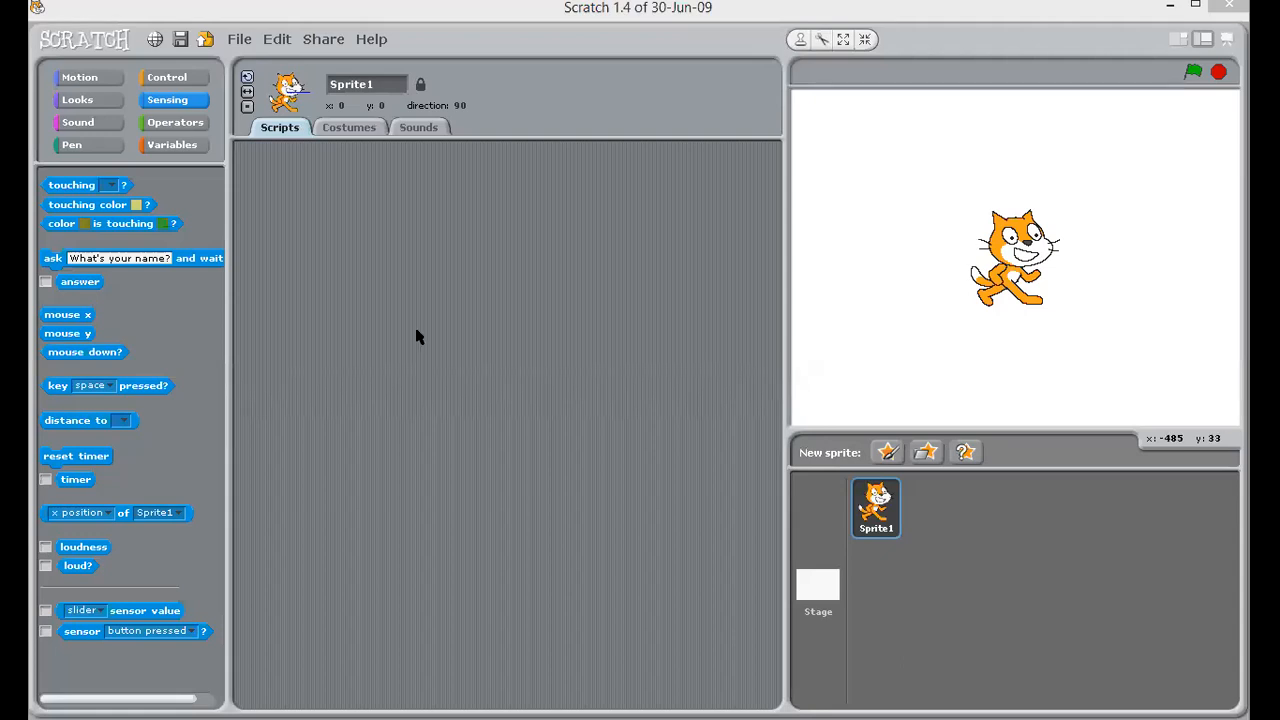
mouse_move(332, 505)
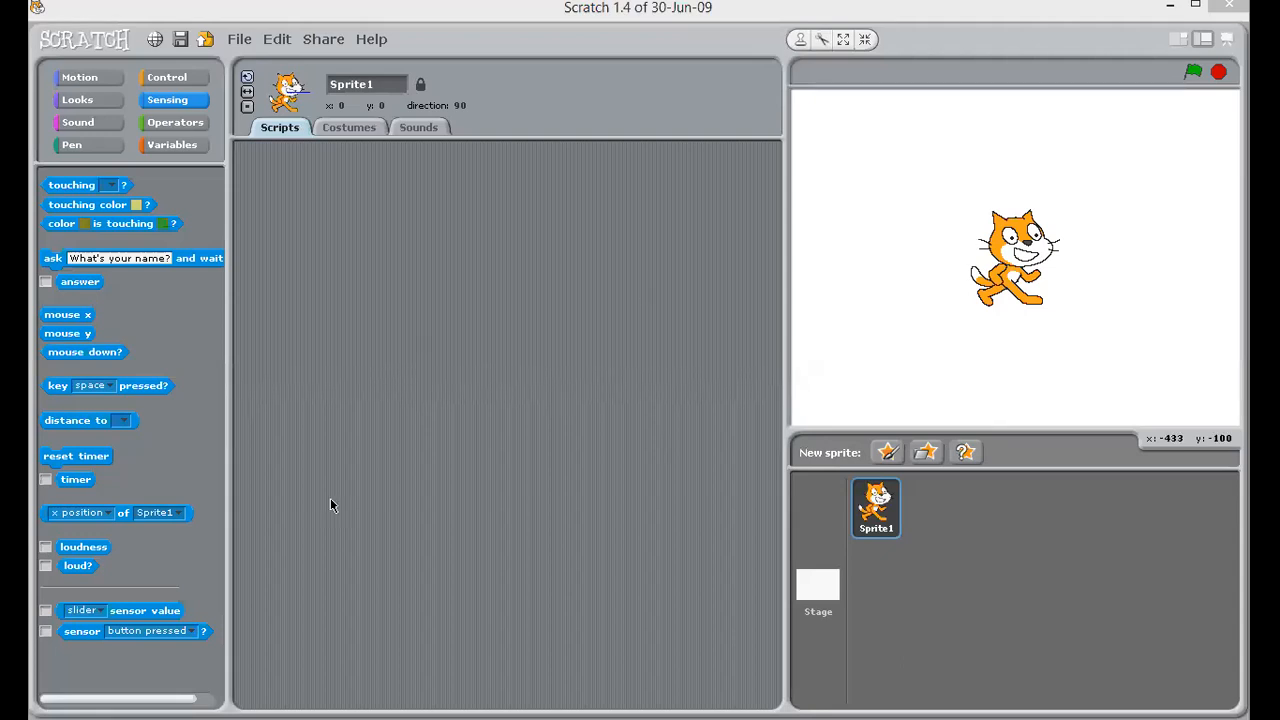
mouse_move(390, 374)
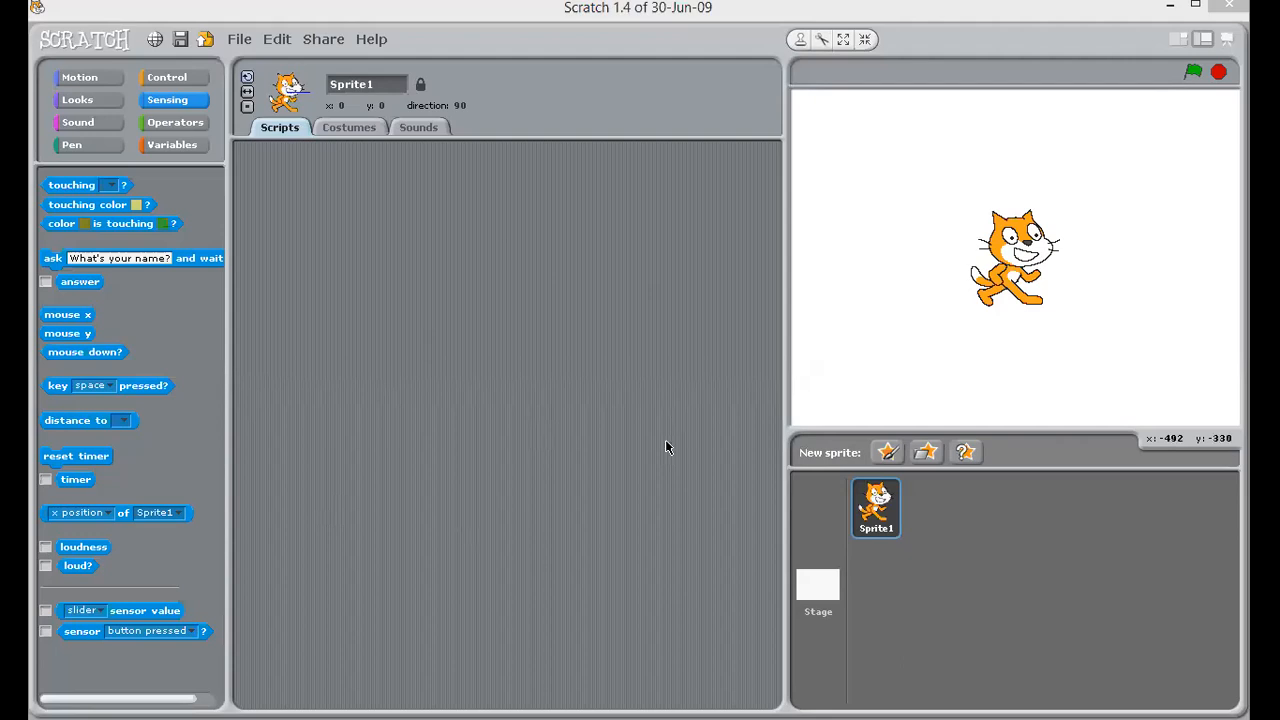
mouse_move(35, 258)
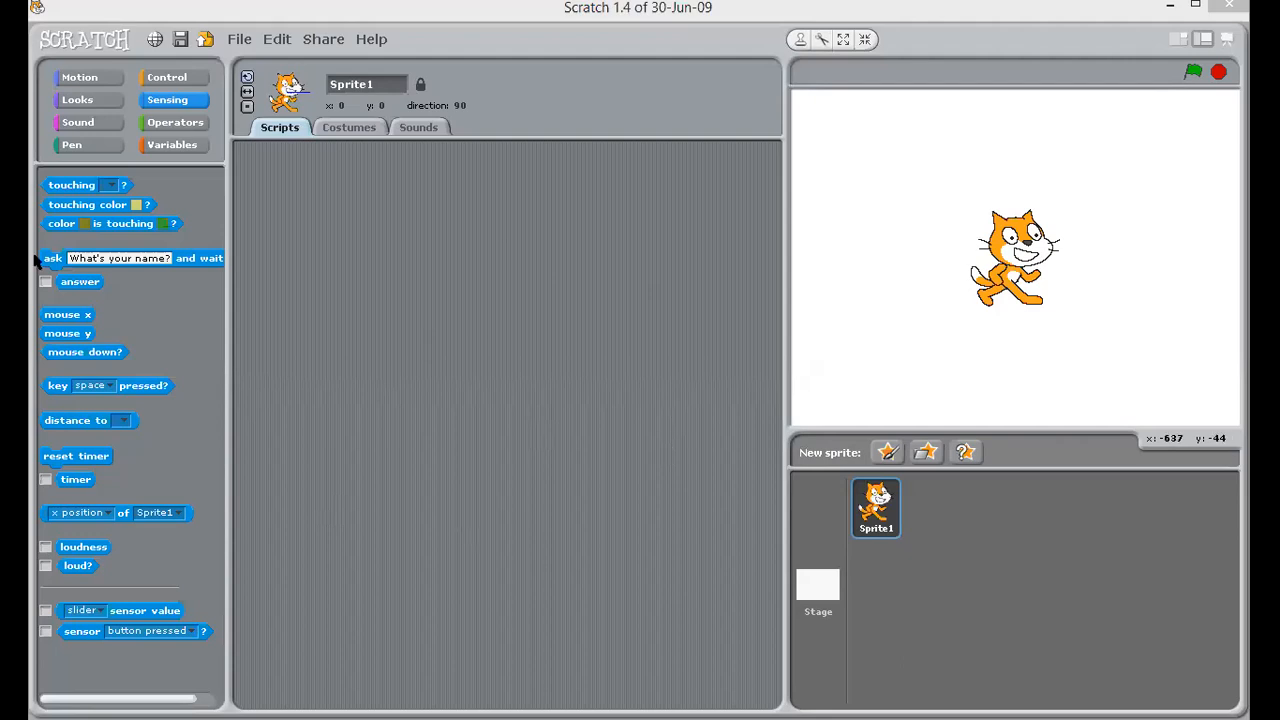
mouse_move(165, 278)
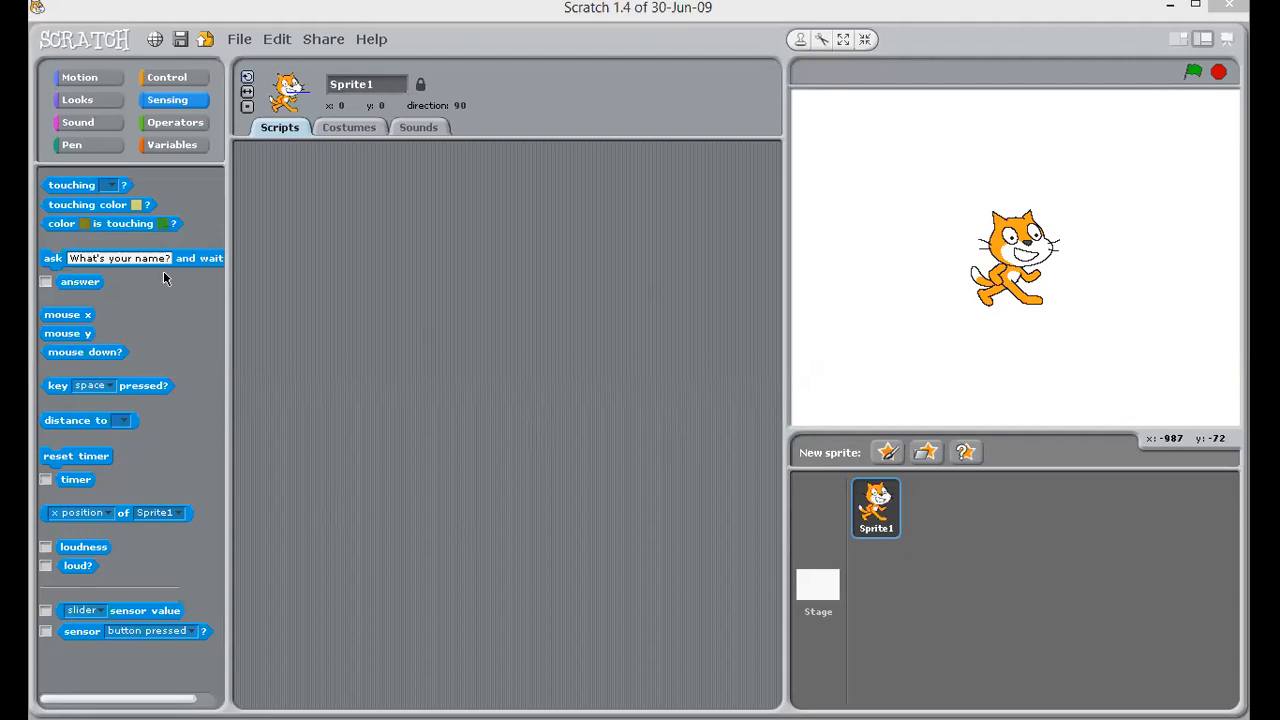
mouse_move(30, 578)
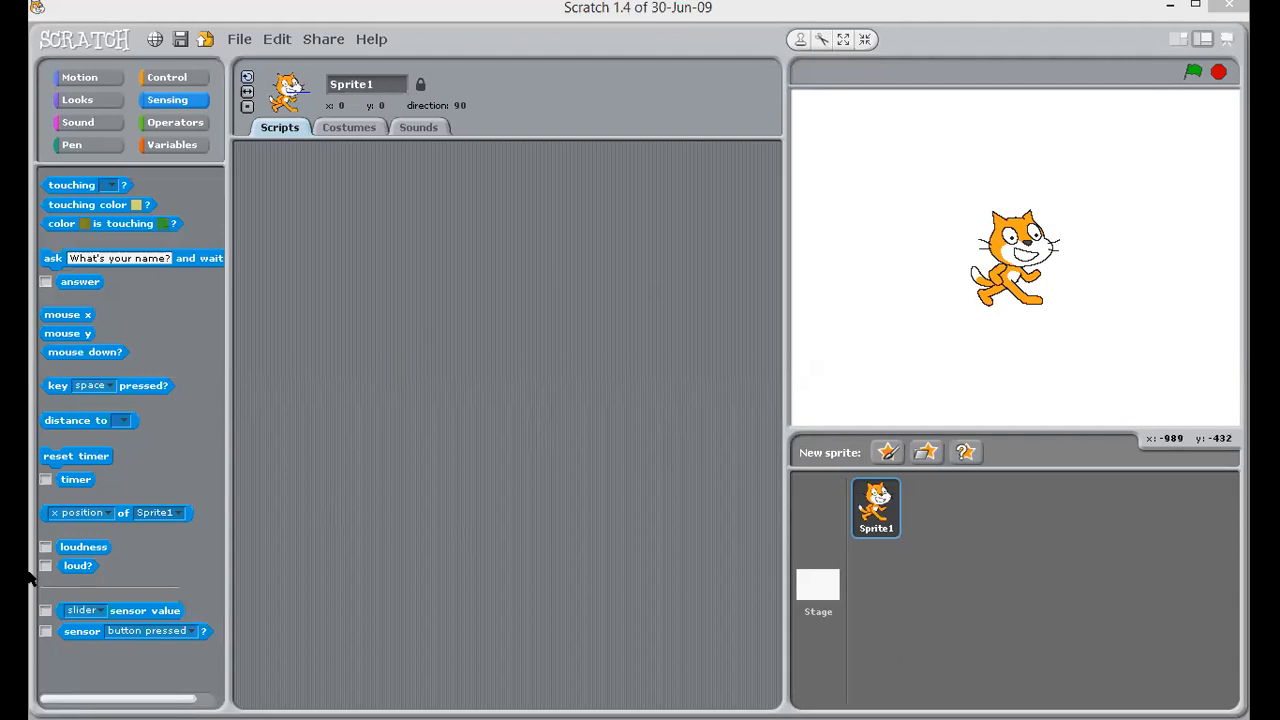
mouse_move(80, 220)
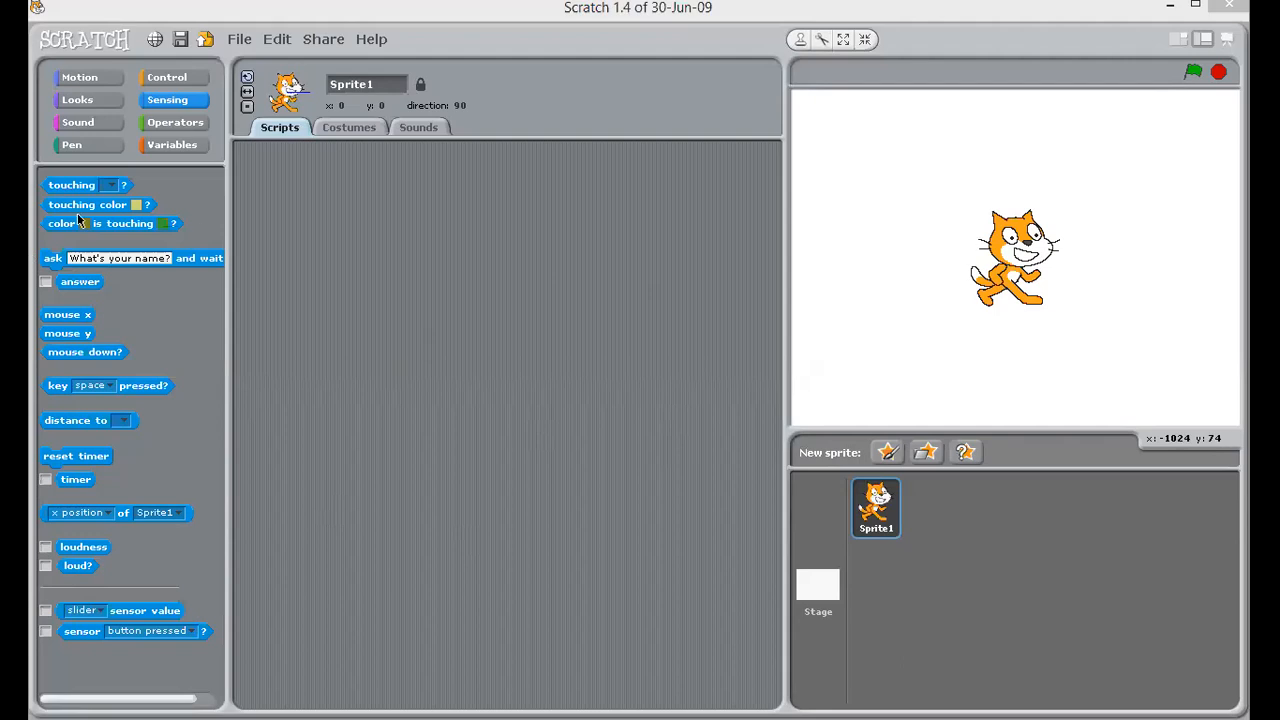
mouse_move(257, 430)
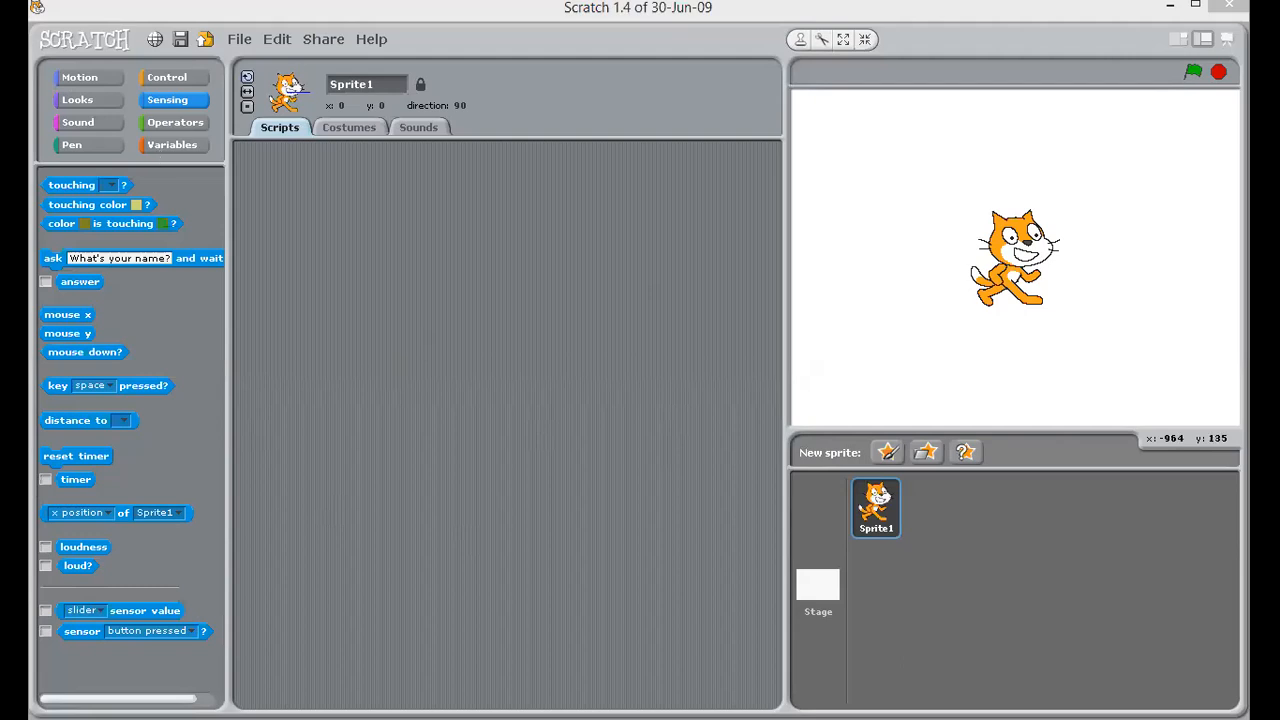
mouse_move(1220, 305)
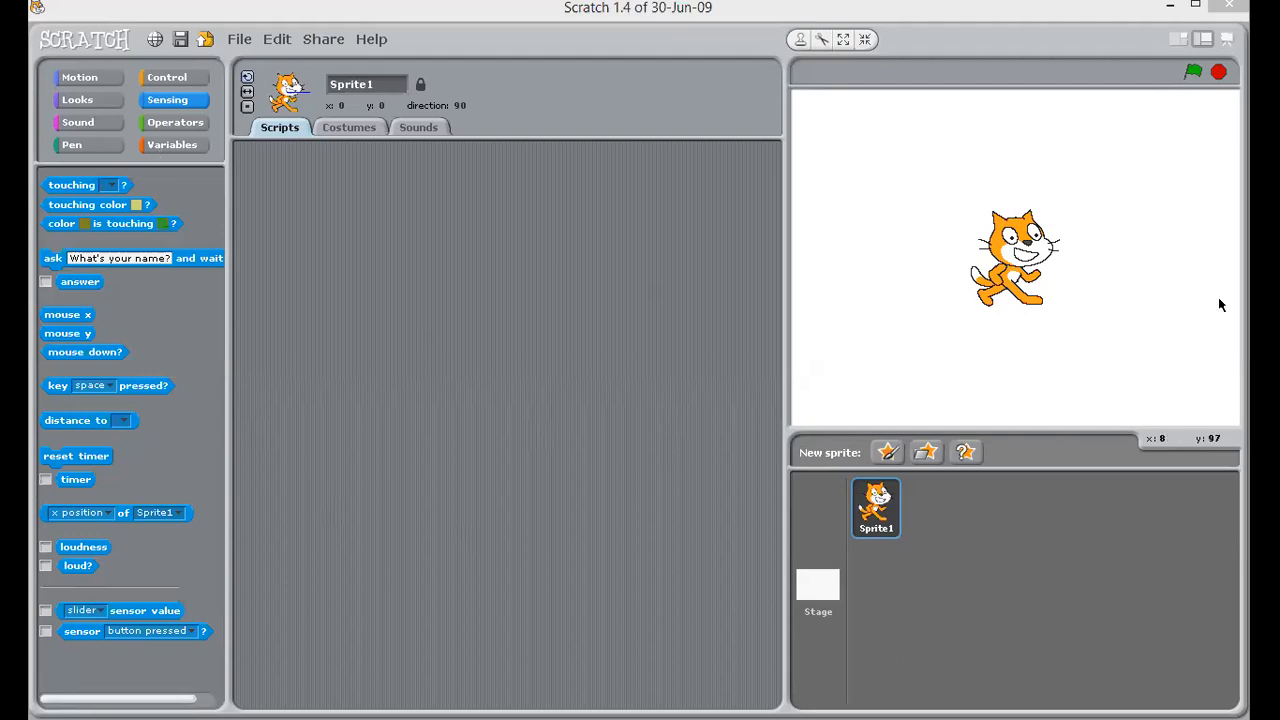
mouse_move(965, 180)
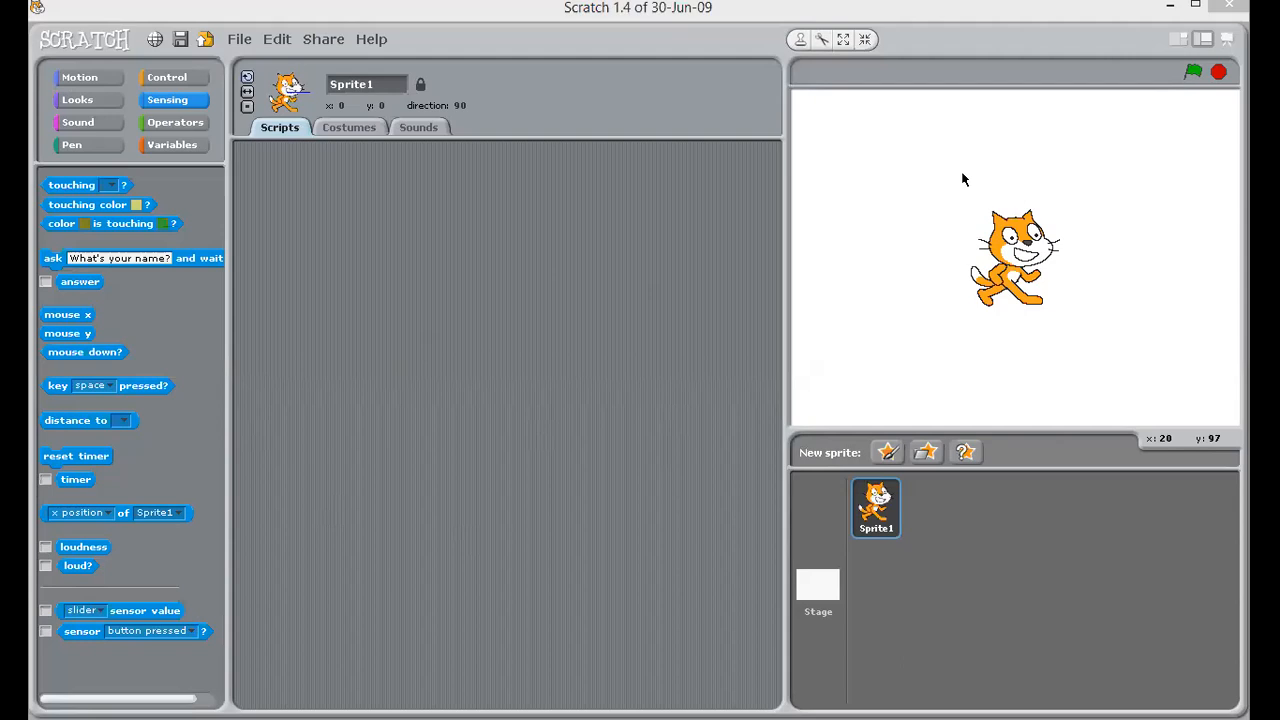
mouse_move(887, 486)
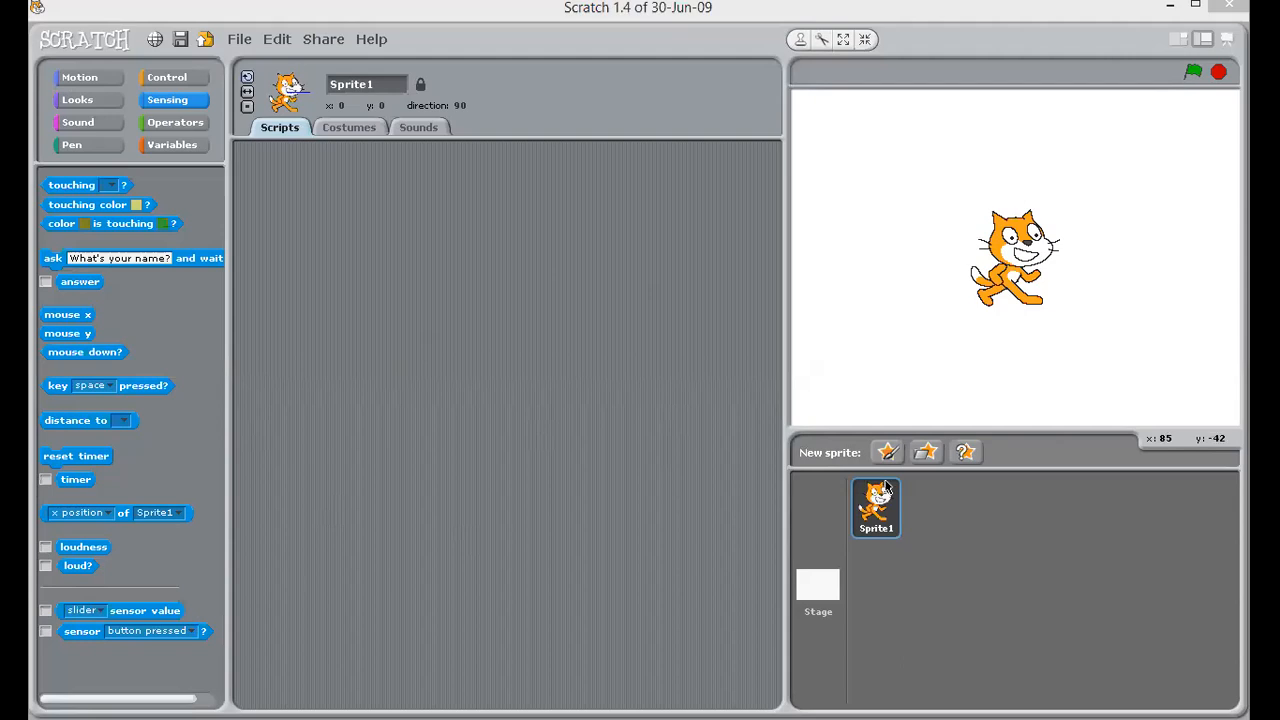
mouse_move(886, 452)
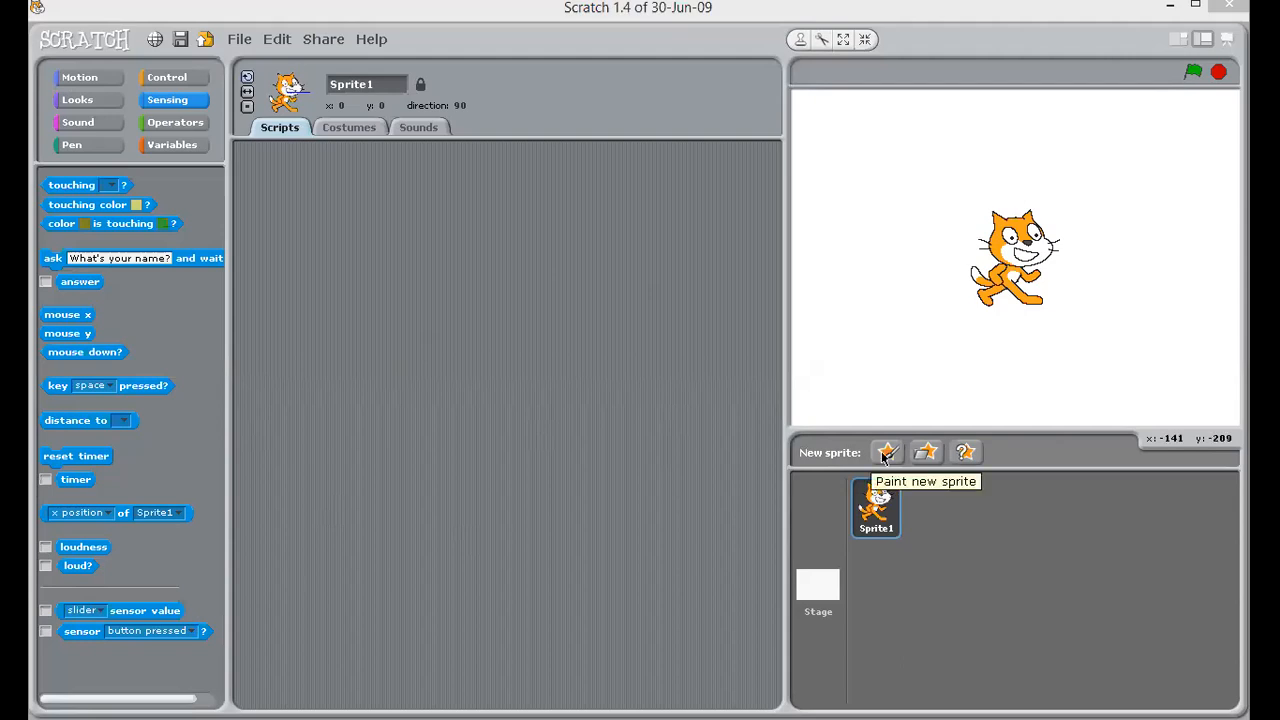
mouse_move(678, 325)
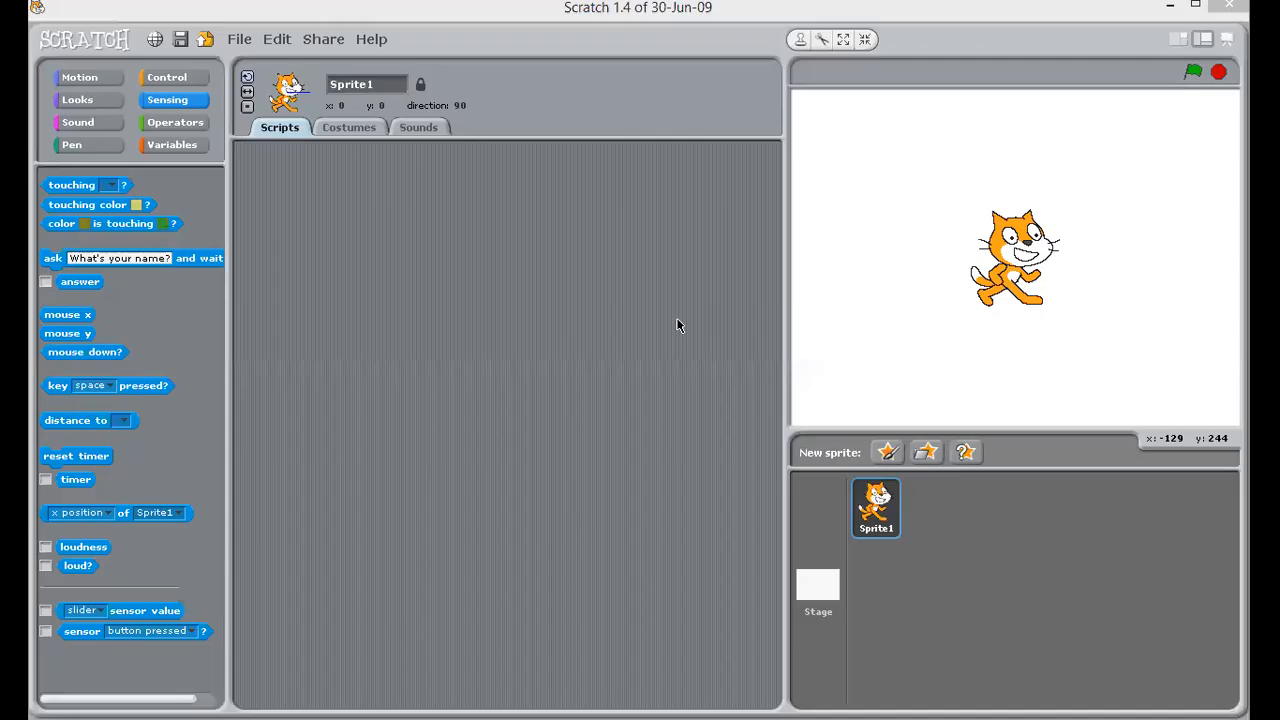
mouse_move(1033, 74)
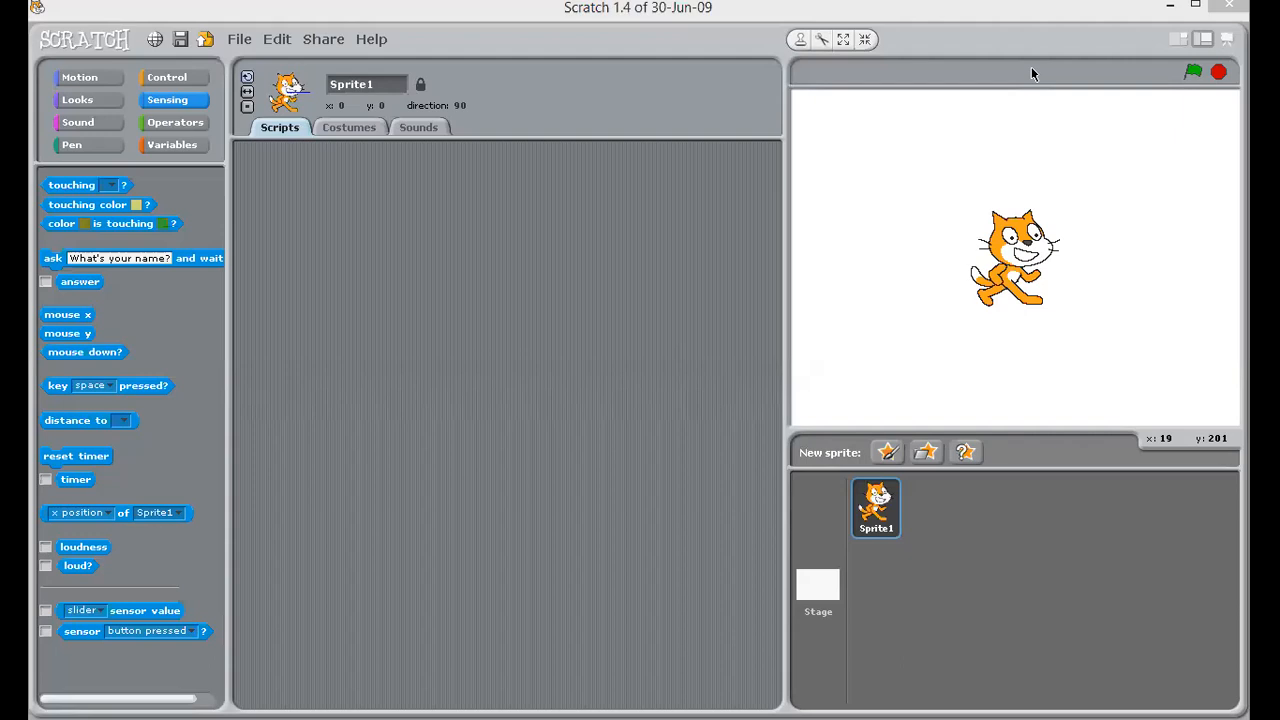
mouse_move(903, 514)
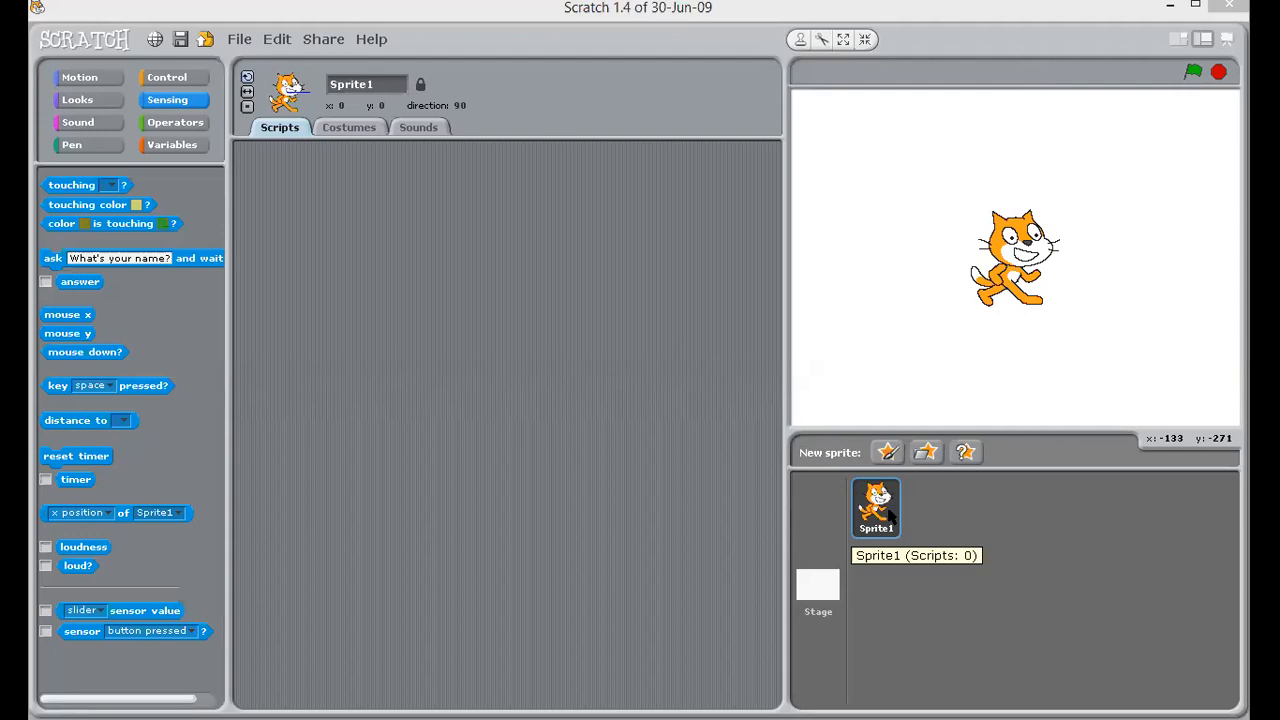
mouse_move(830, 403)
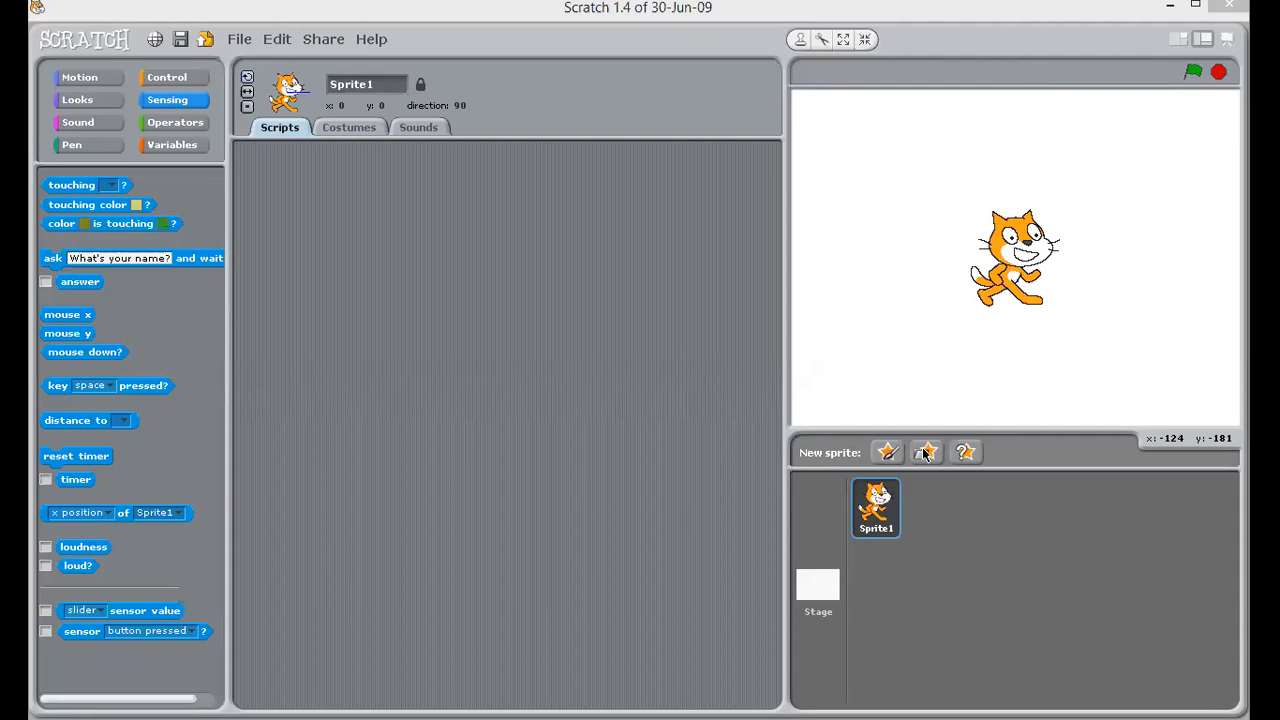
Step: Add the black bat2-a animal from the sprite library as Sprite2
click(924, 452)
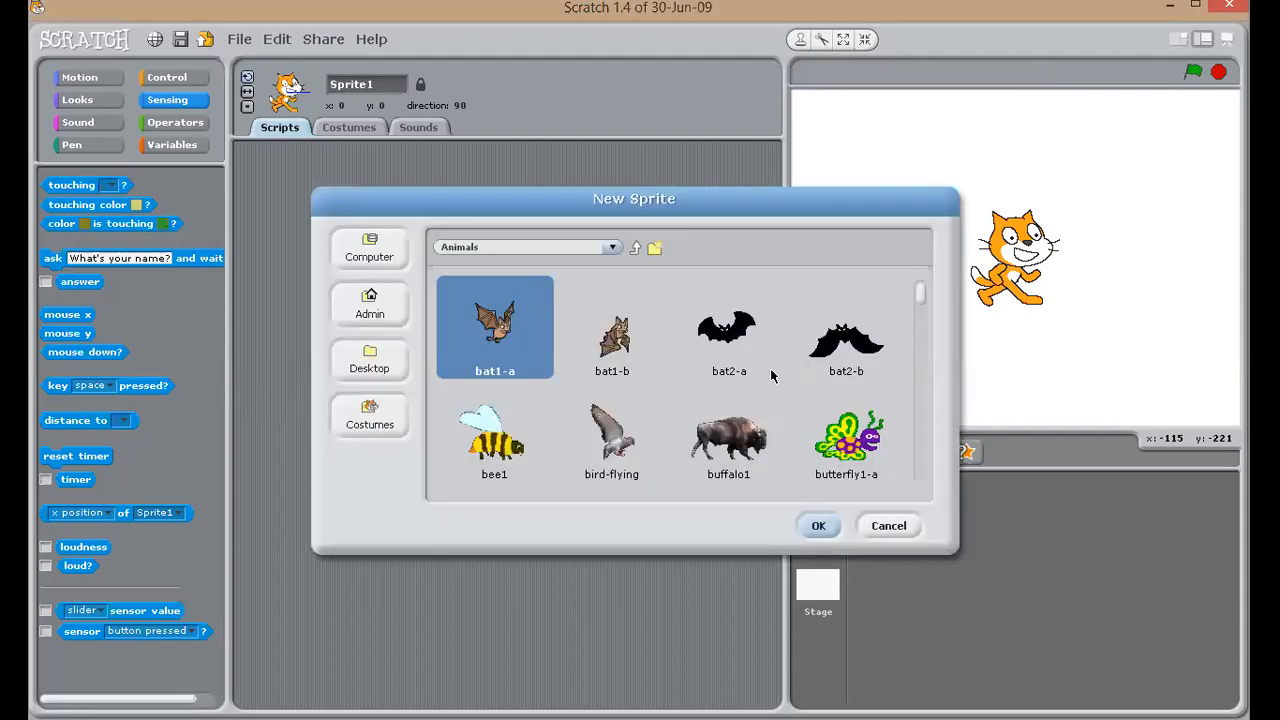
mouse_move(772, 376)
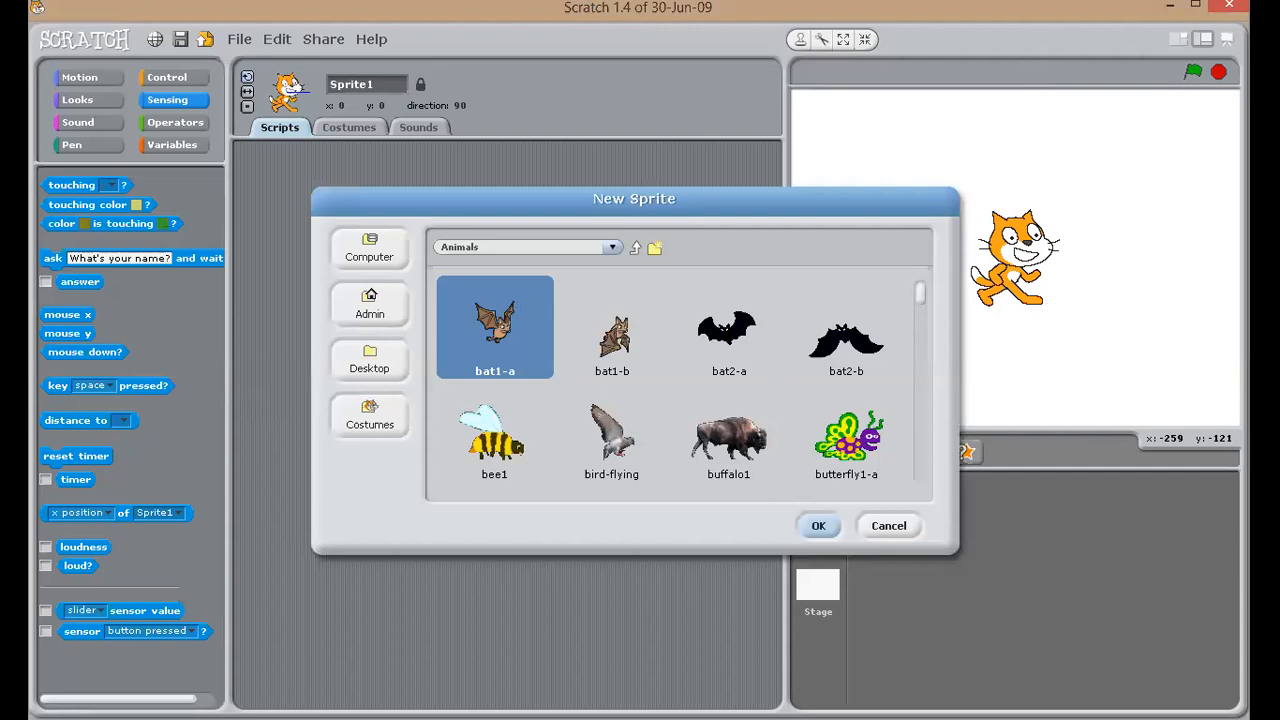
click(817, 525)
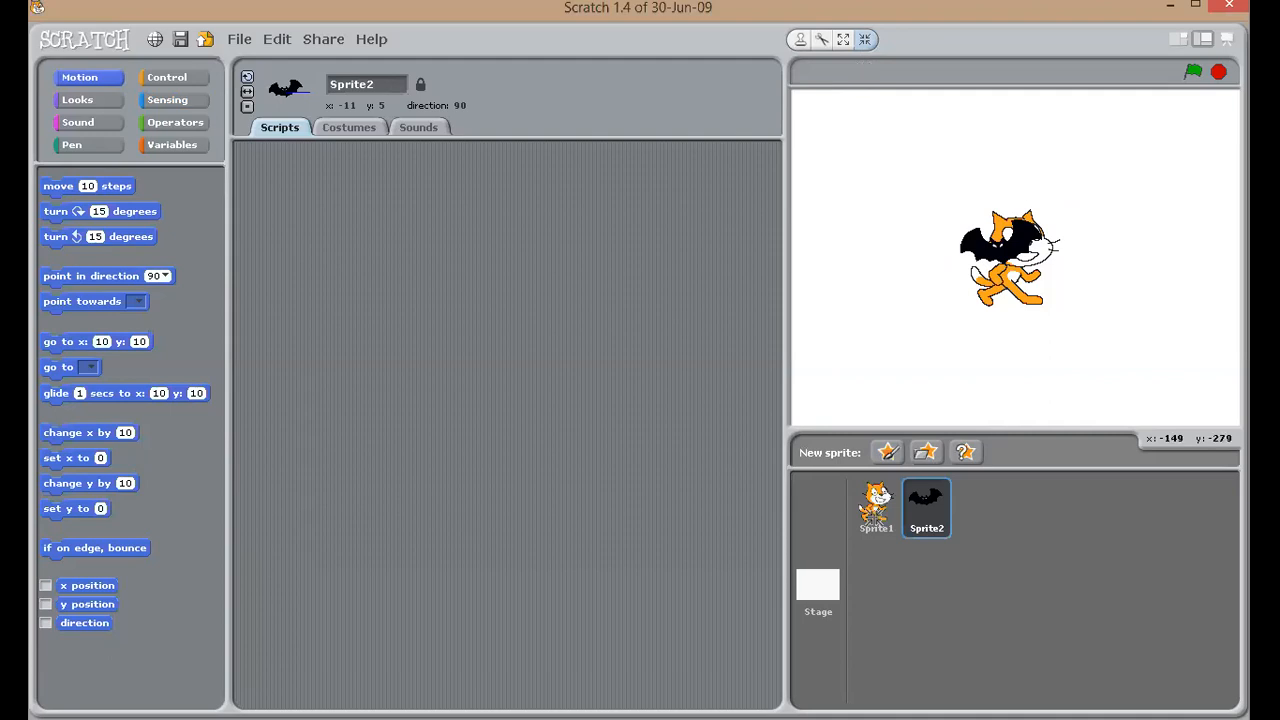
click(875, 508)
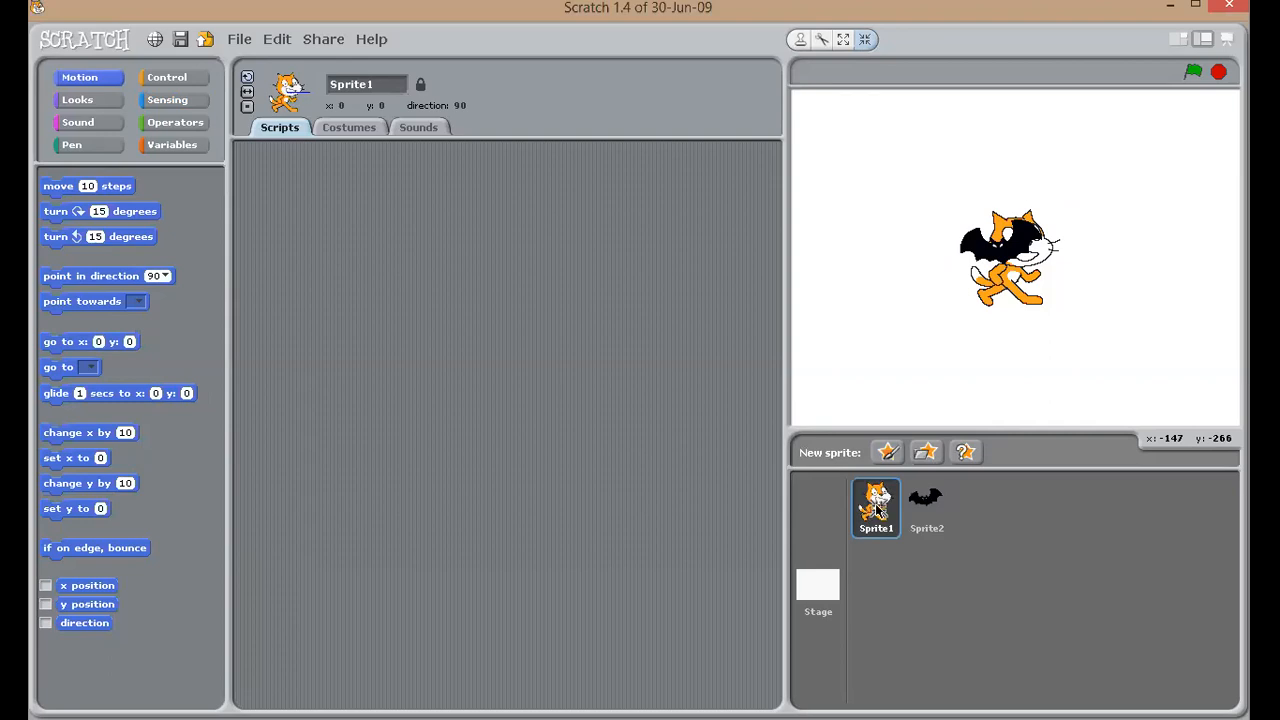
right_click(875, 508)
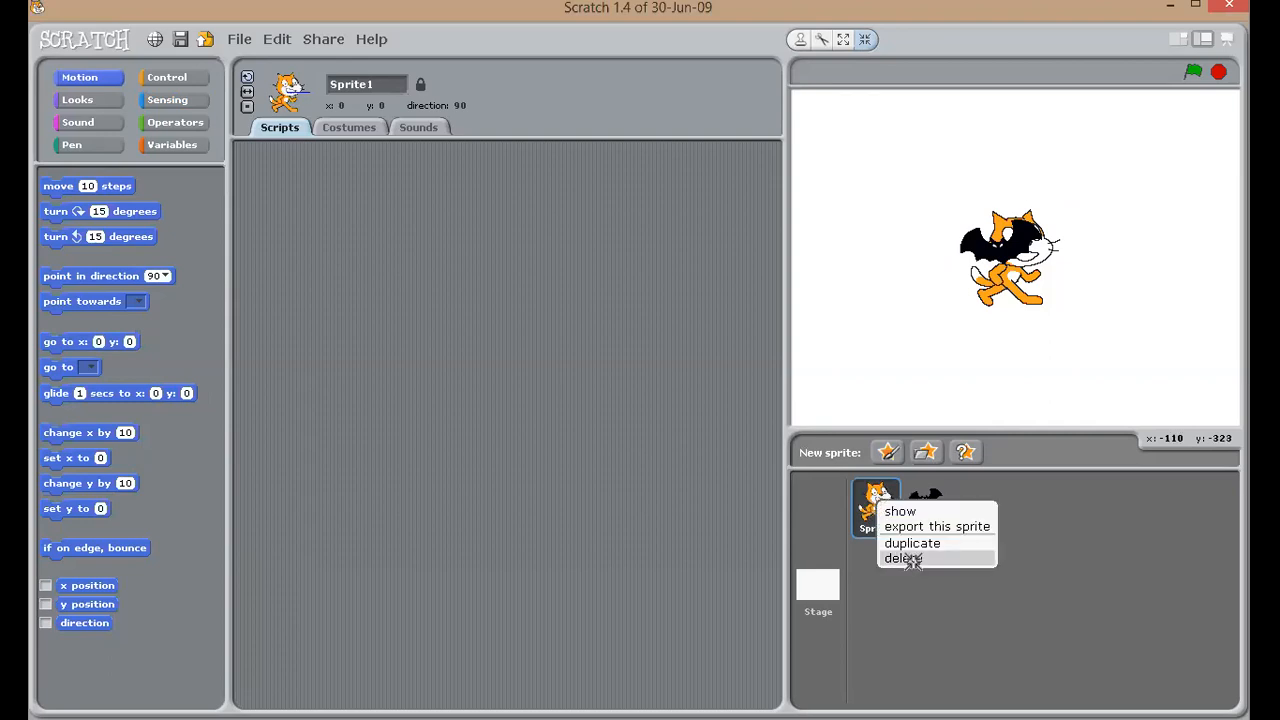
click(902, 558)
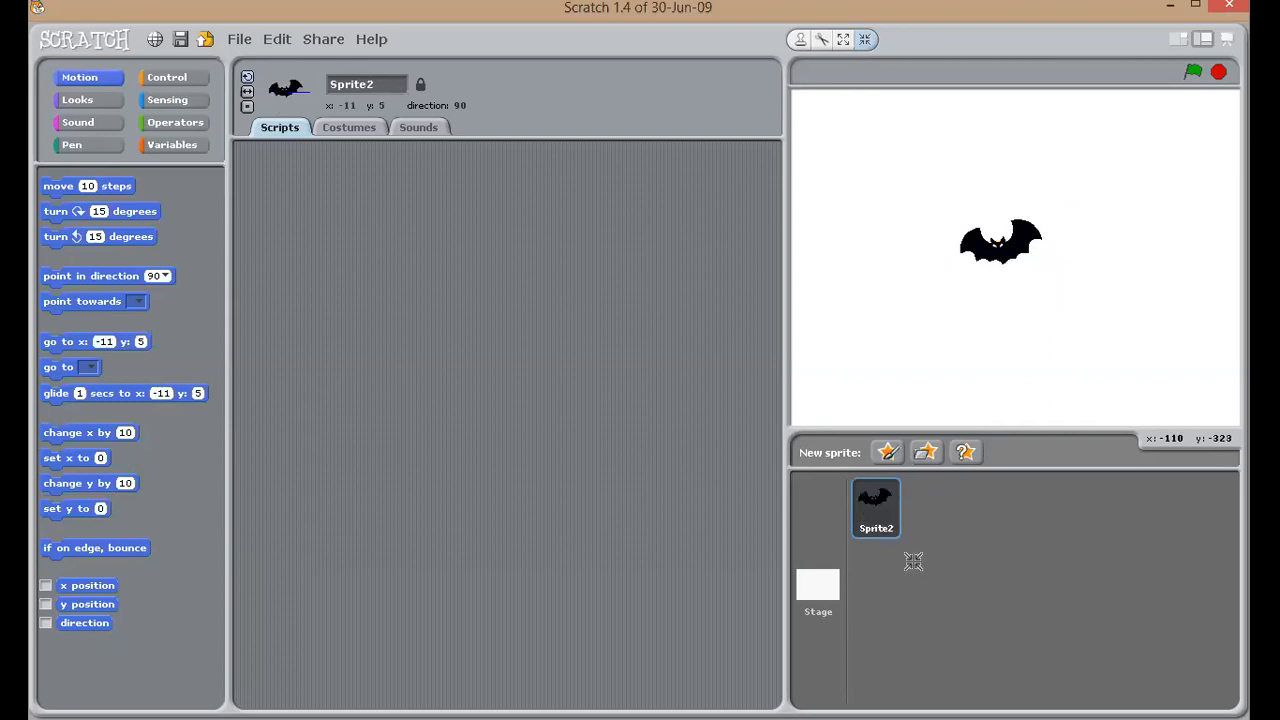
mouse_move(772, 329)
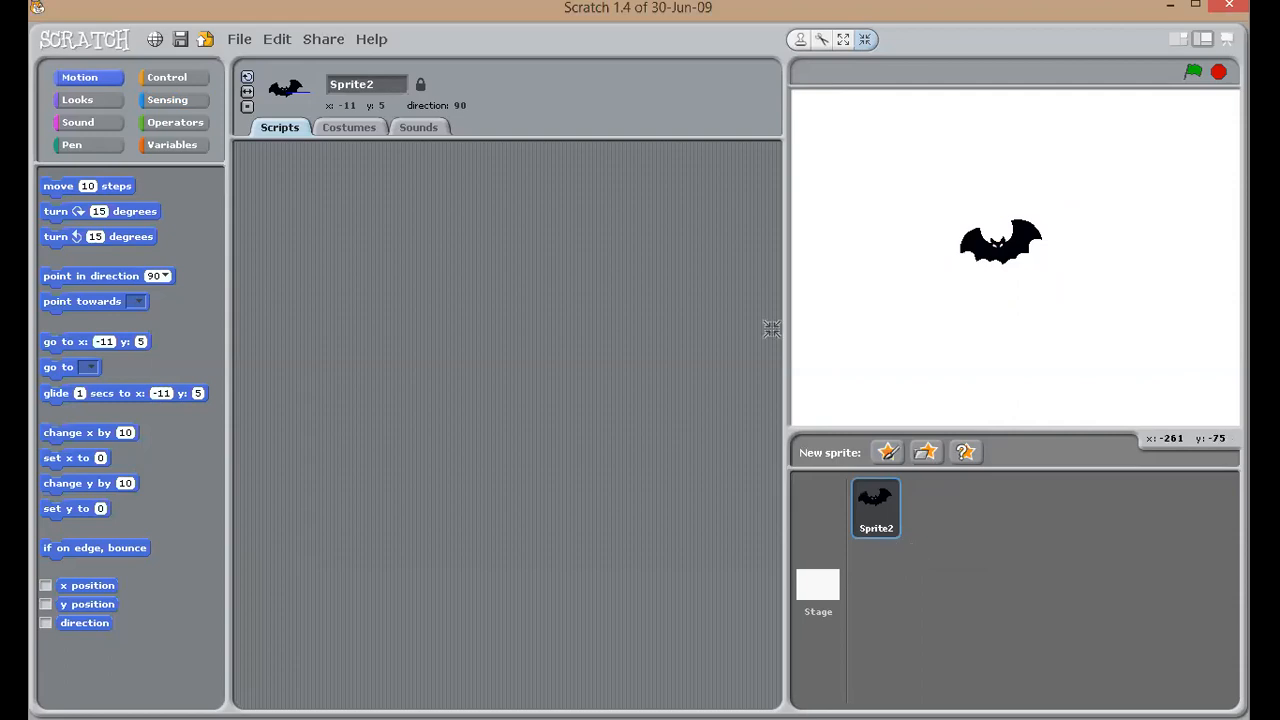
mouse_move(787, 531)
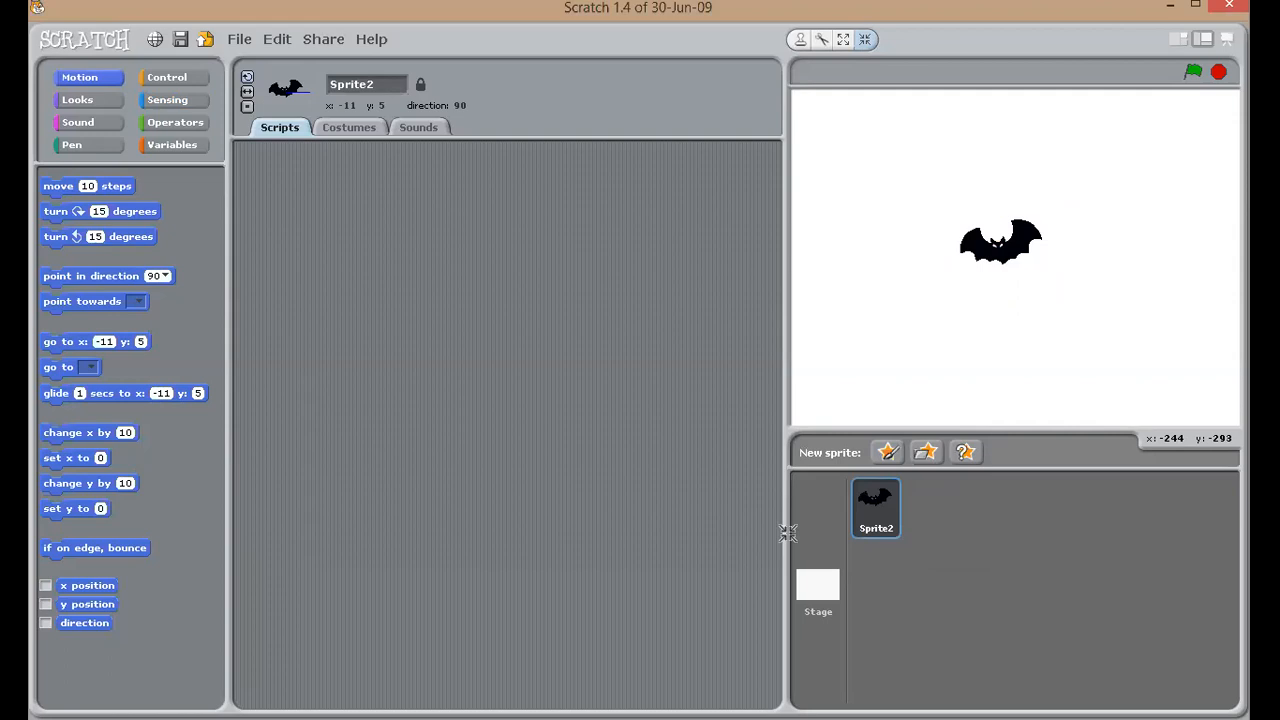
mouse_move(788, 527)
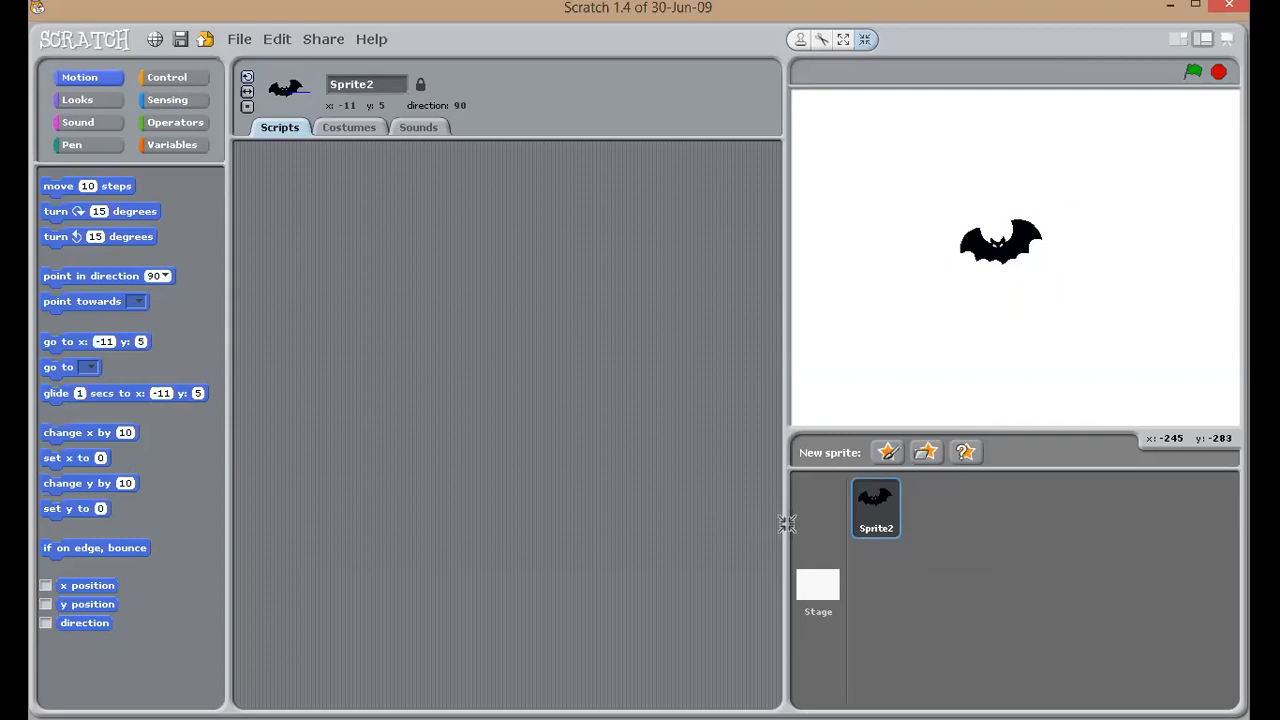
mouse_move(721, 473)
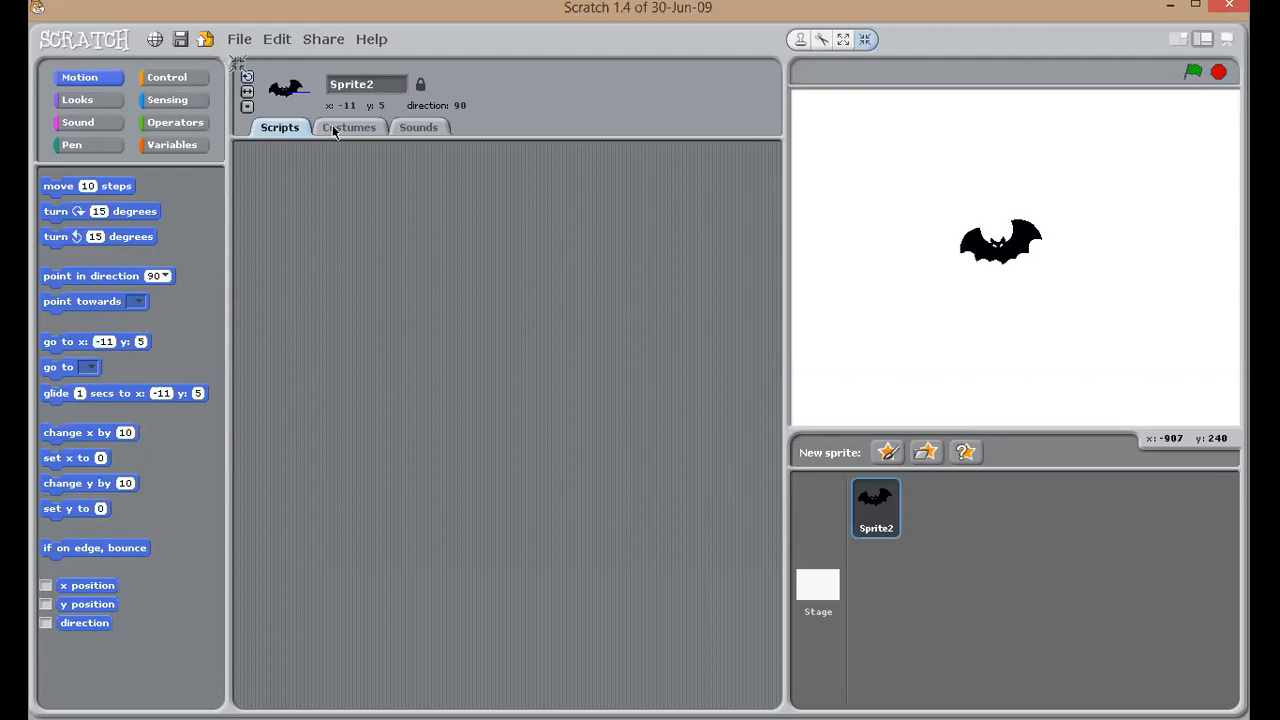
Step: Import bat2-b from the Animals library as the bat's second, wings-down costume
click(349, 127)
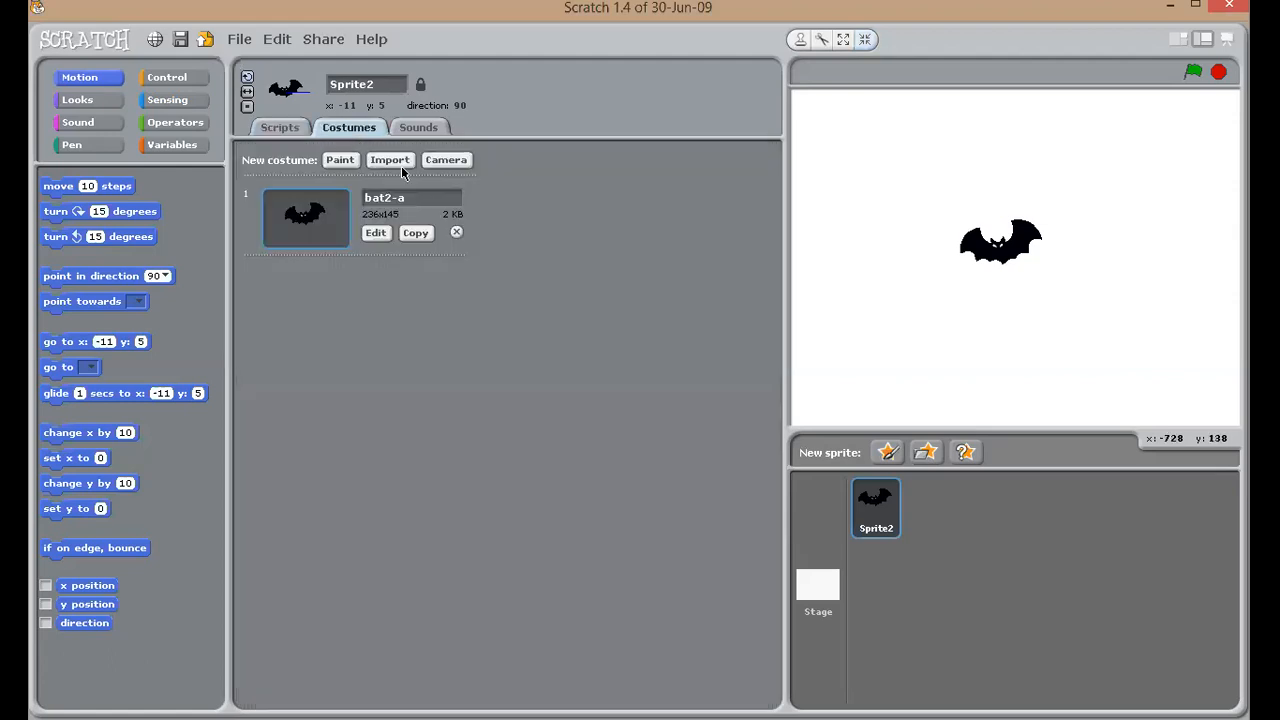
click(389, 159)
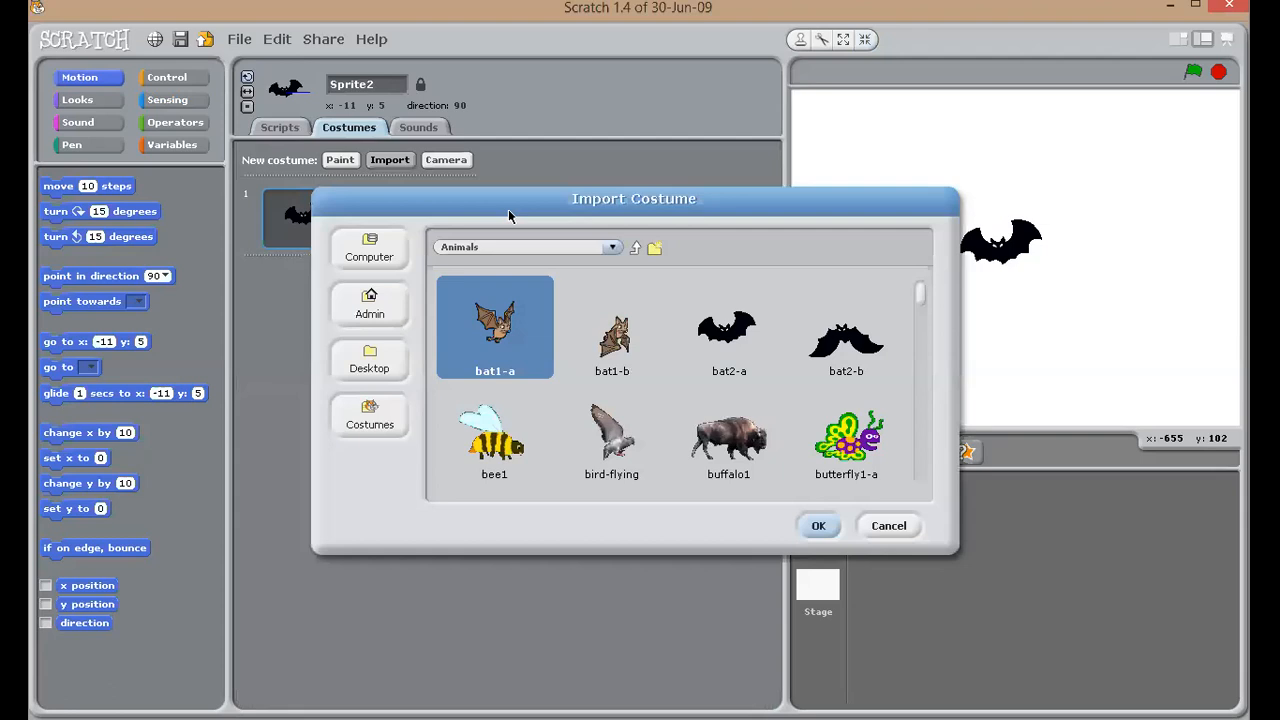
mouse_move(855, 350)
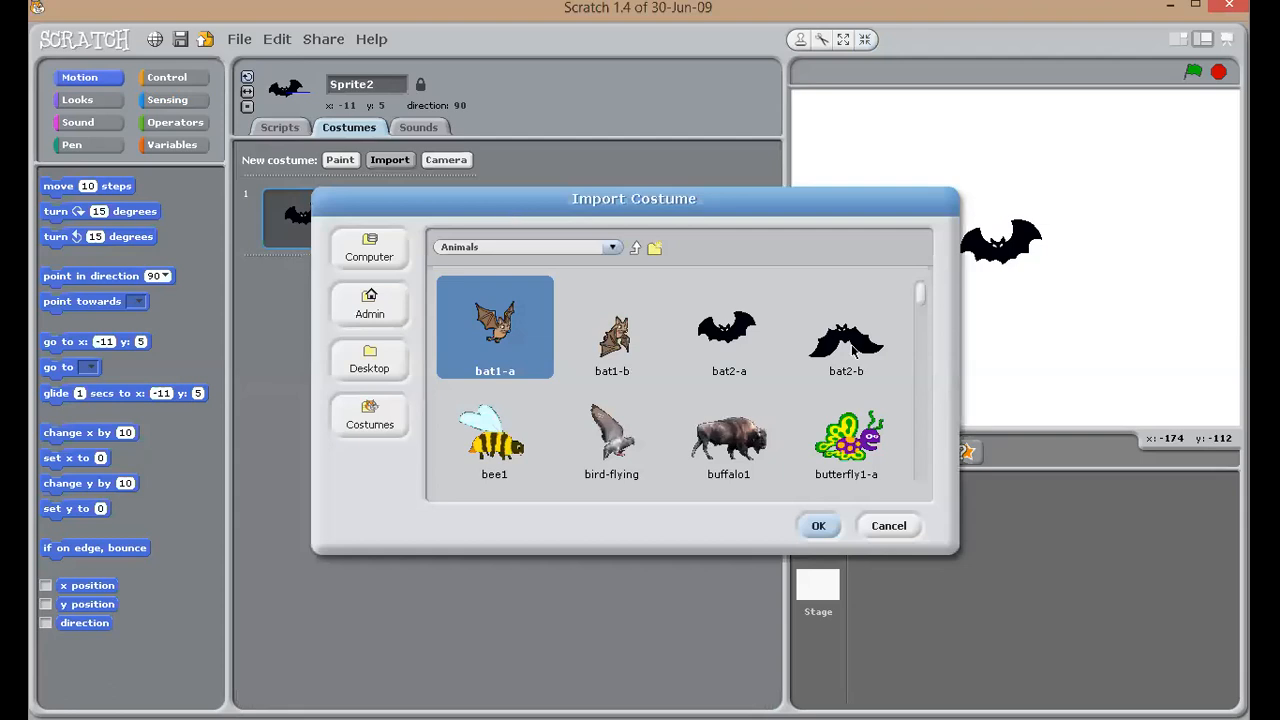
click(846, 327)
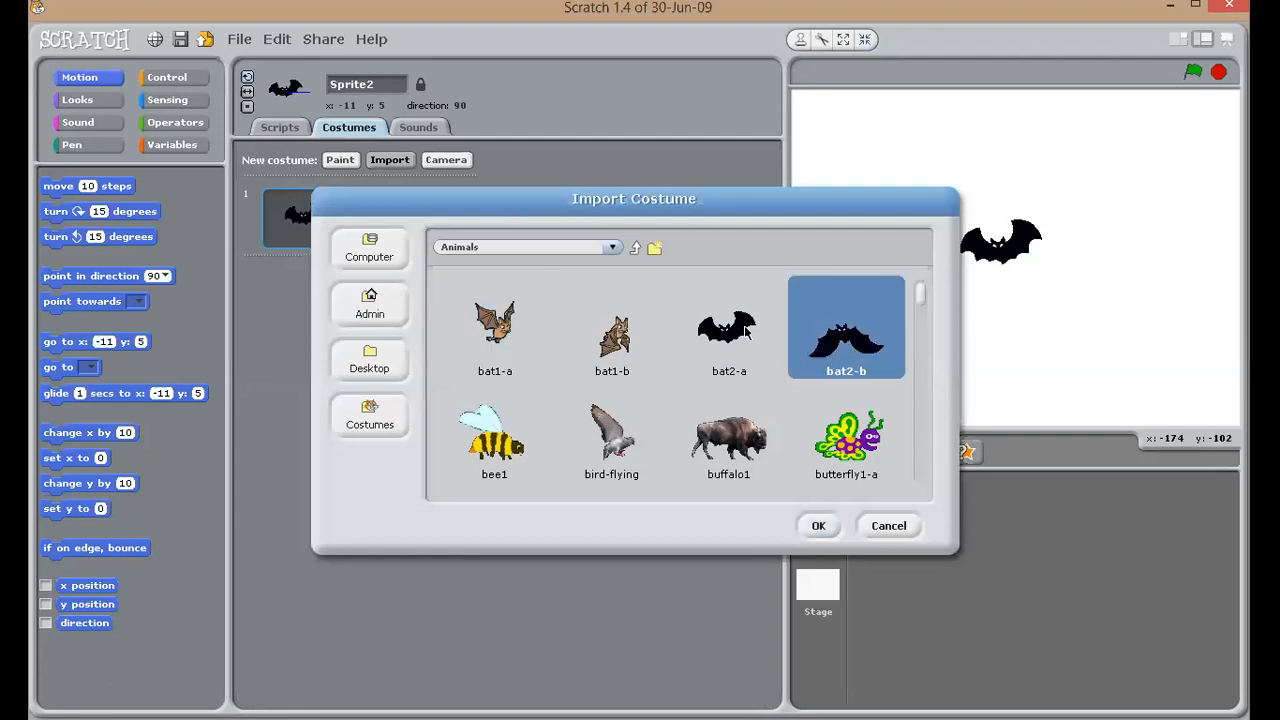
mouse_move(700, 277)
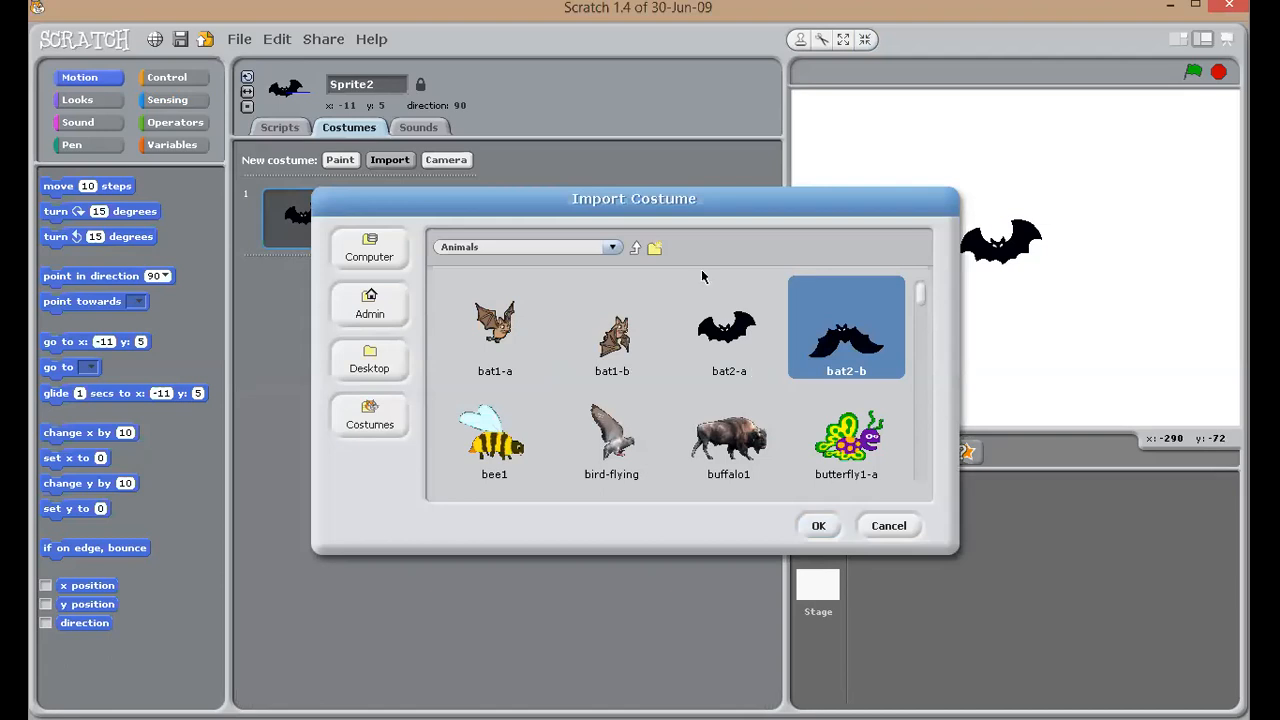
mouse_move(860, 362)
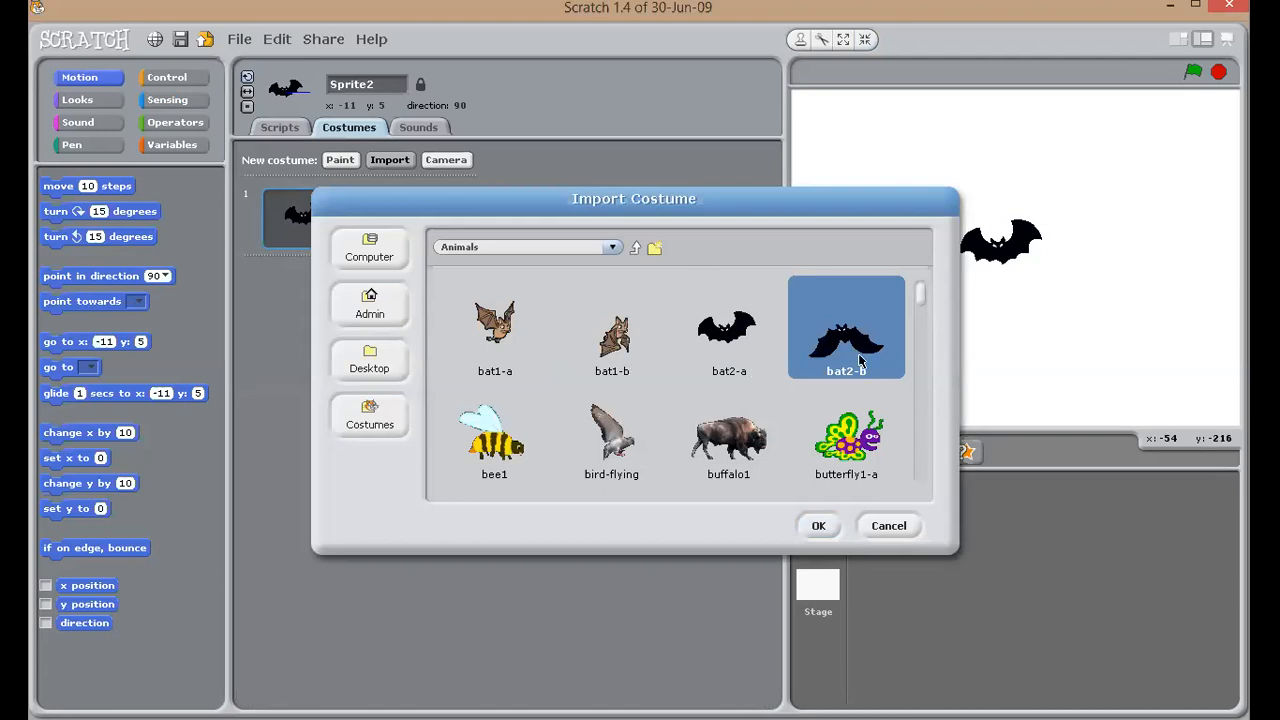
mouse_move(845, 330)
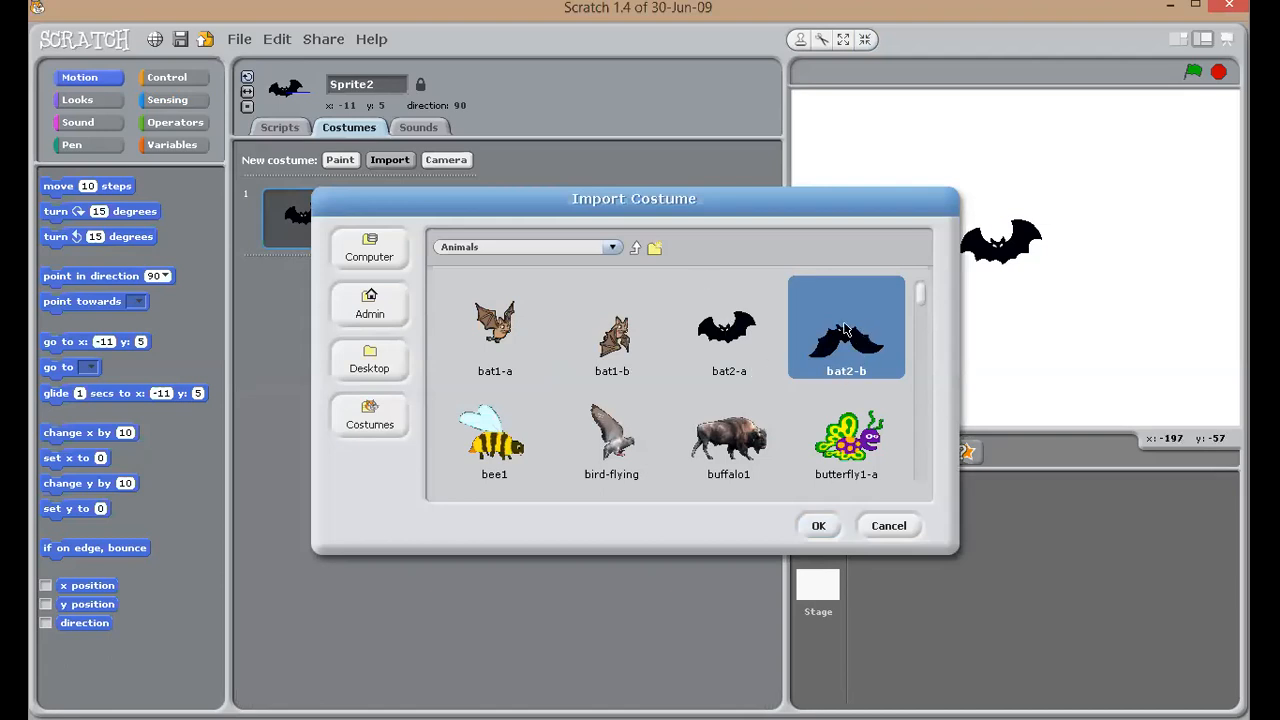
mouse_move(812, 332)
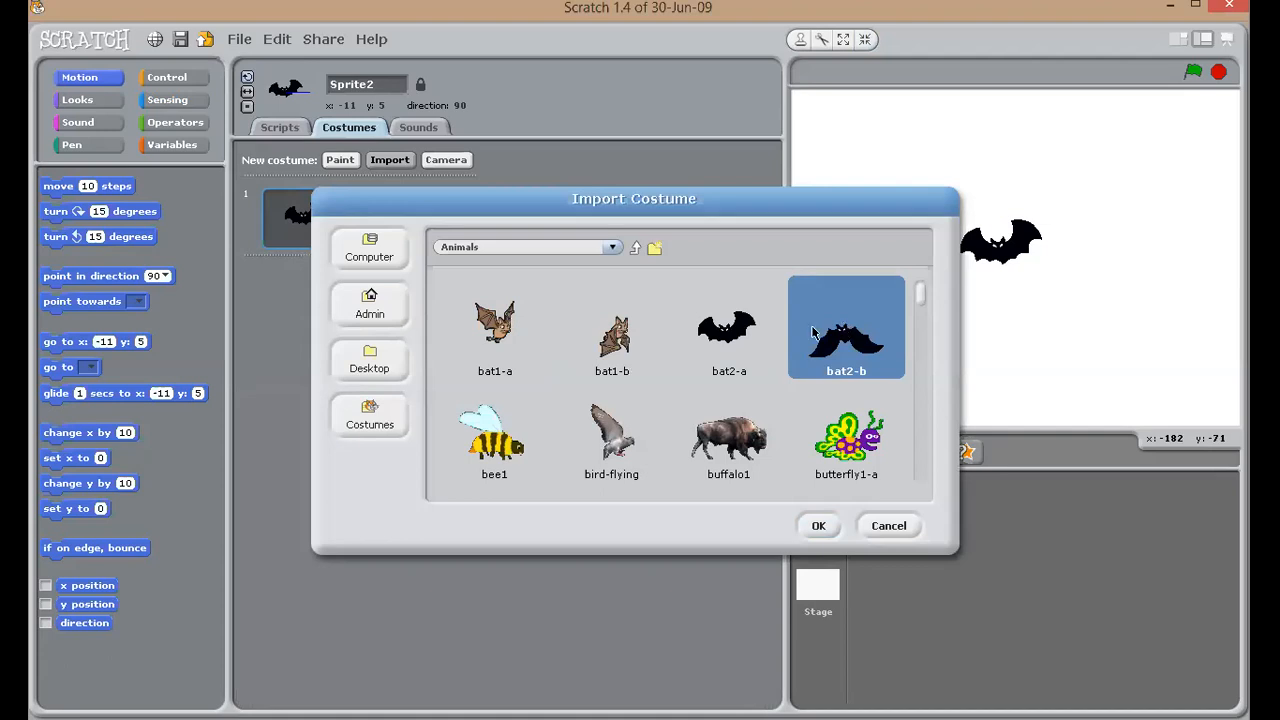
mouse_move(865, 360)
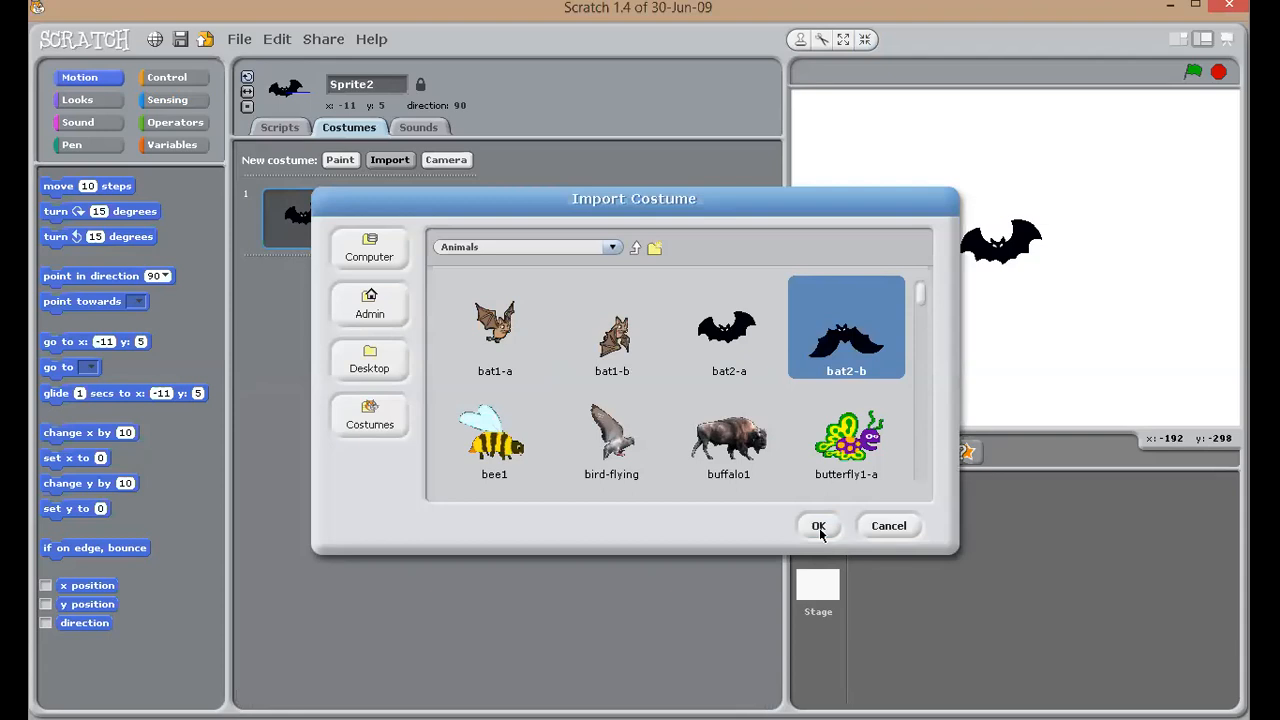
click(818, 525)
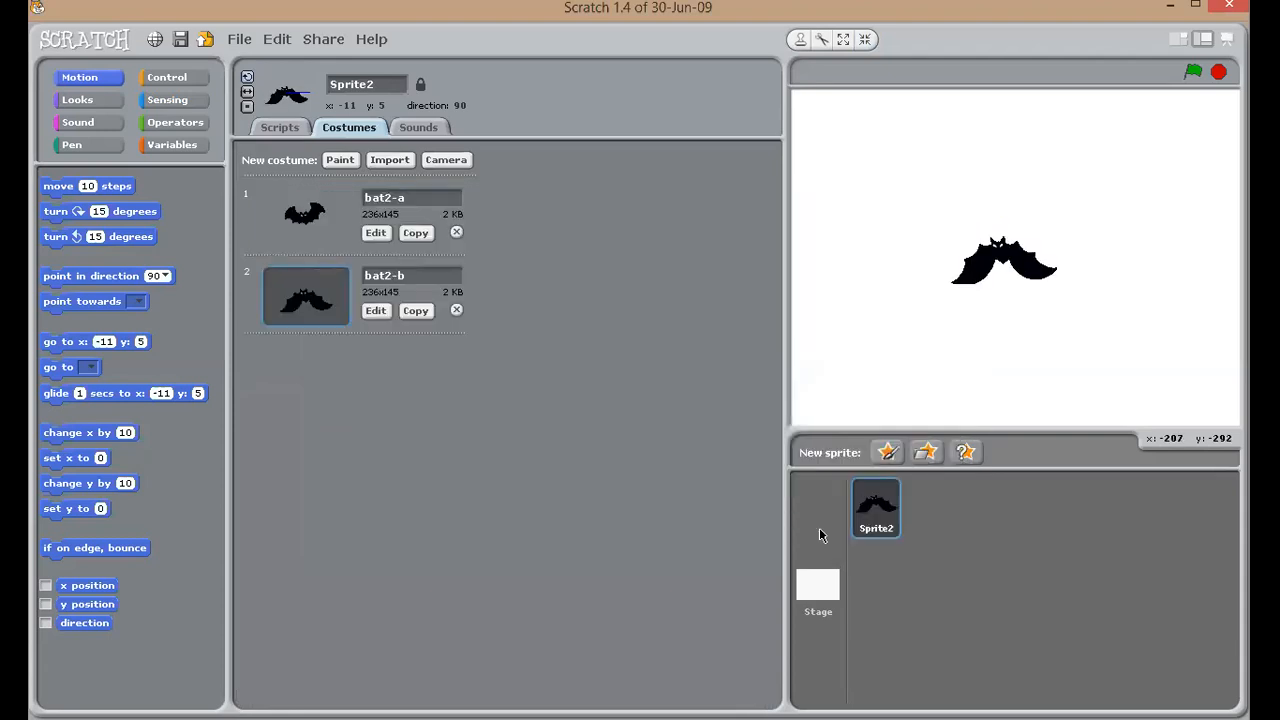
mouse_move(312, 205)
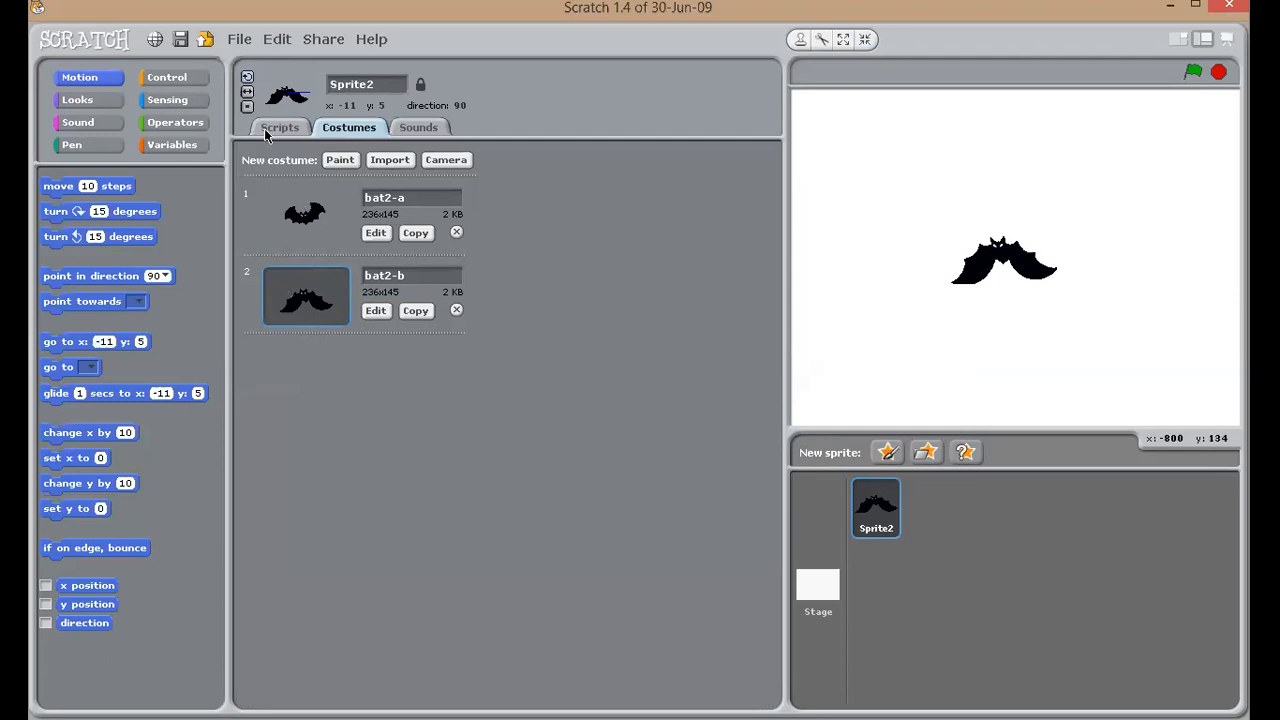
Step: Place a 'when green flag clicked' block with a 'forever' loop beneath it
click(280, 127)
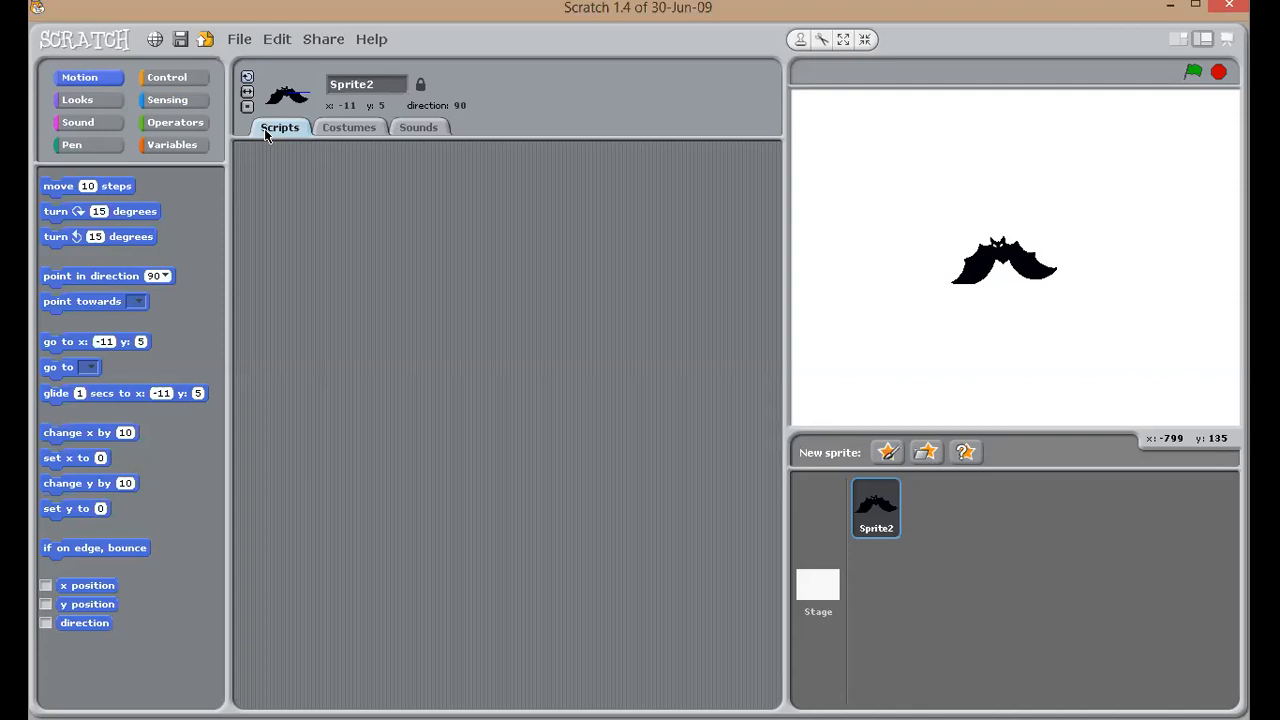
mouse_move(1201, 80)
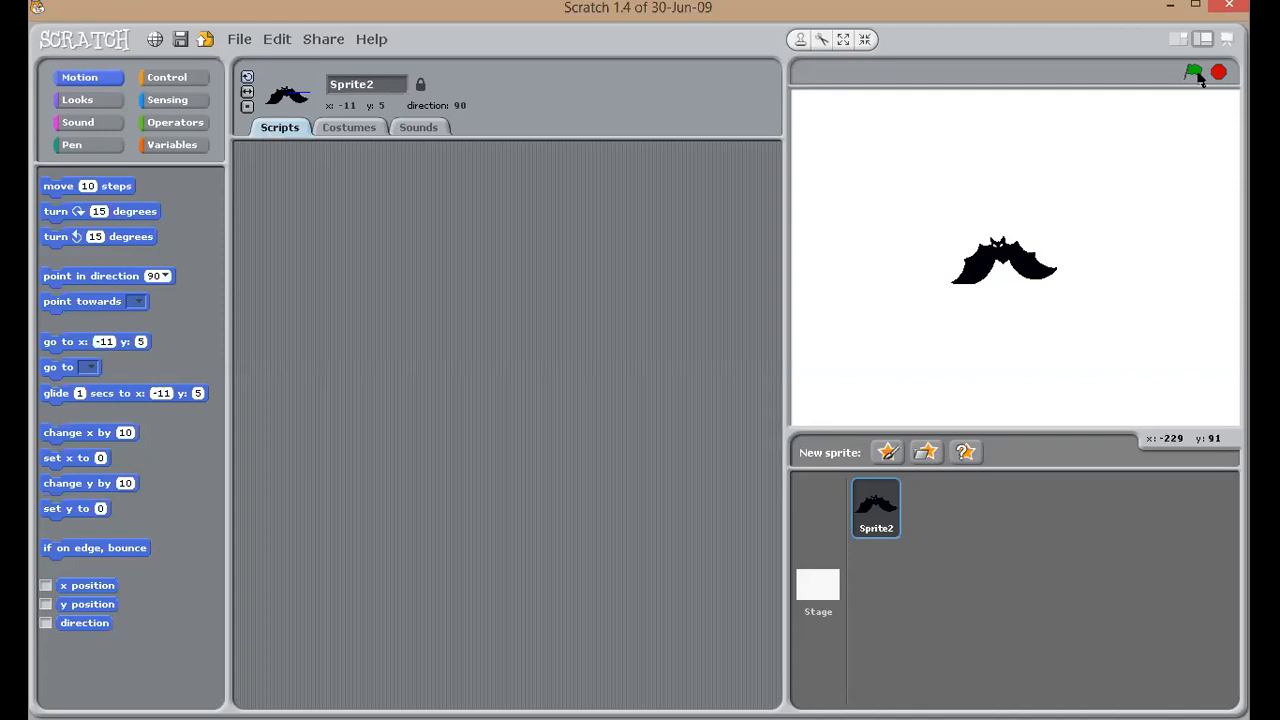
mouse_move(1194, 72)
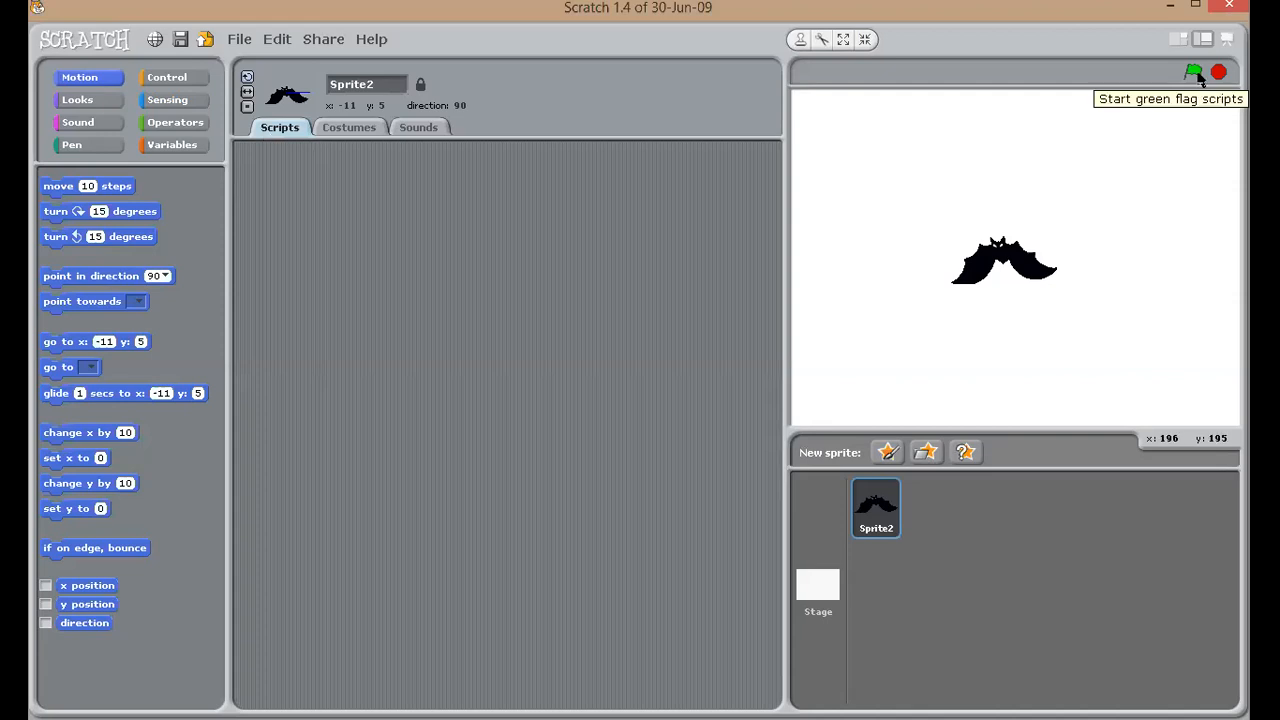
mouse_move(167, 77)
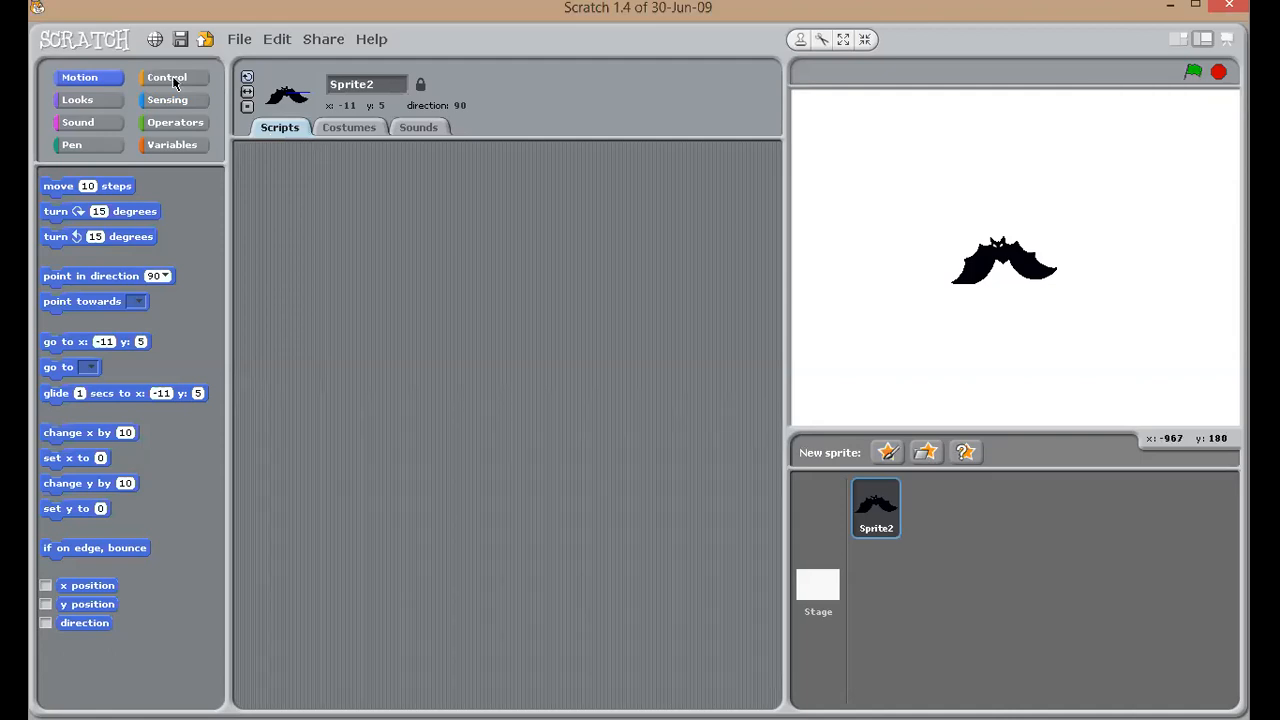
click(167, 77)
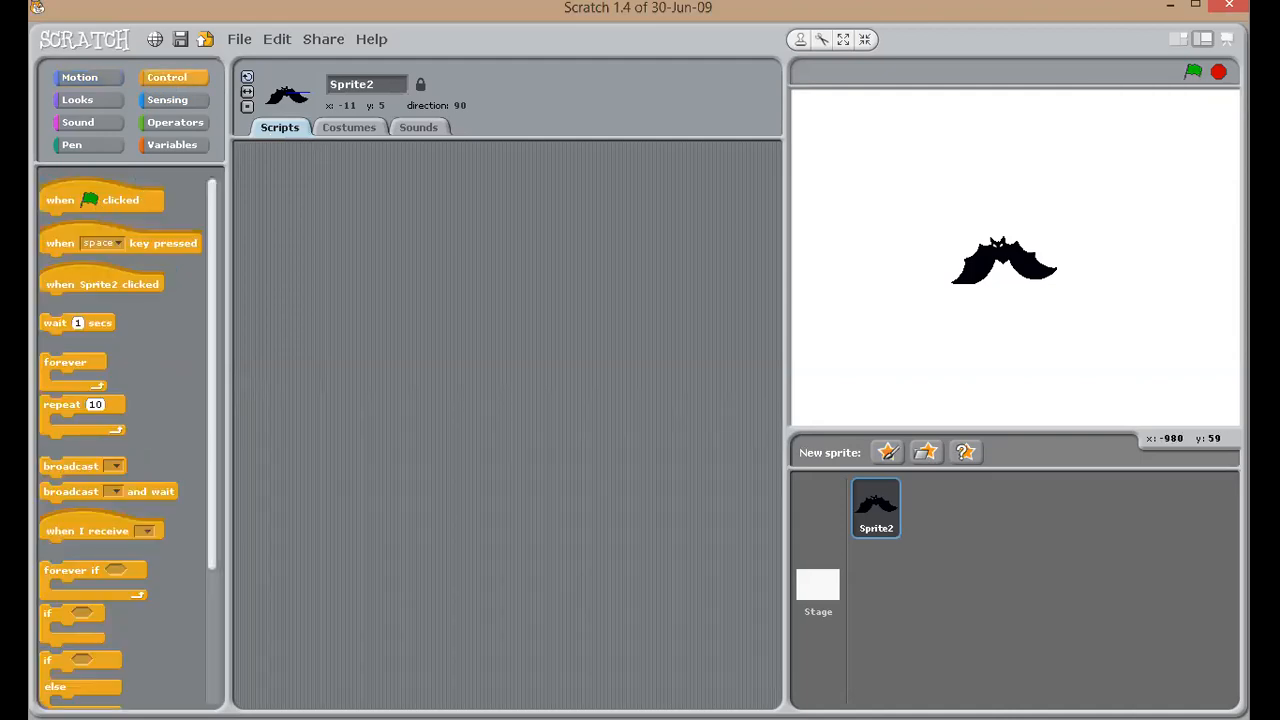
drag(100, 199, 472, 225)
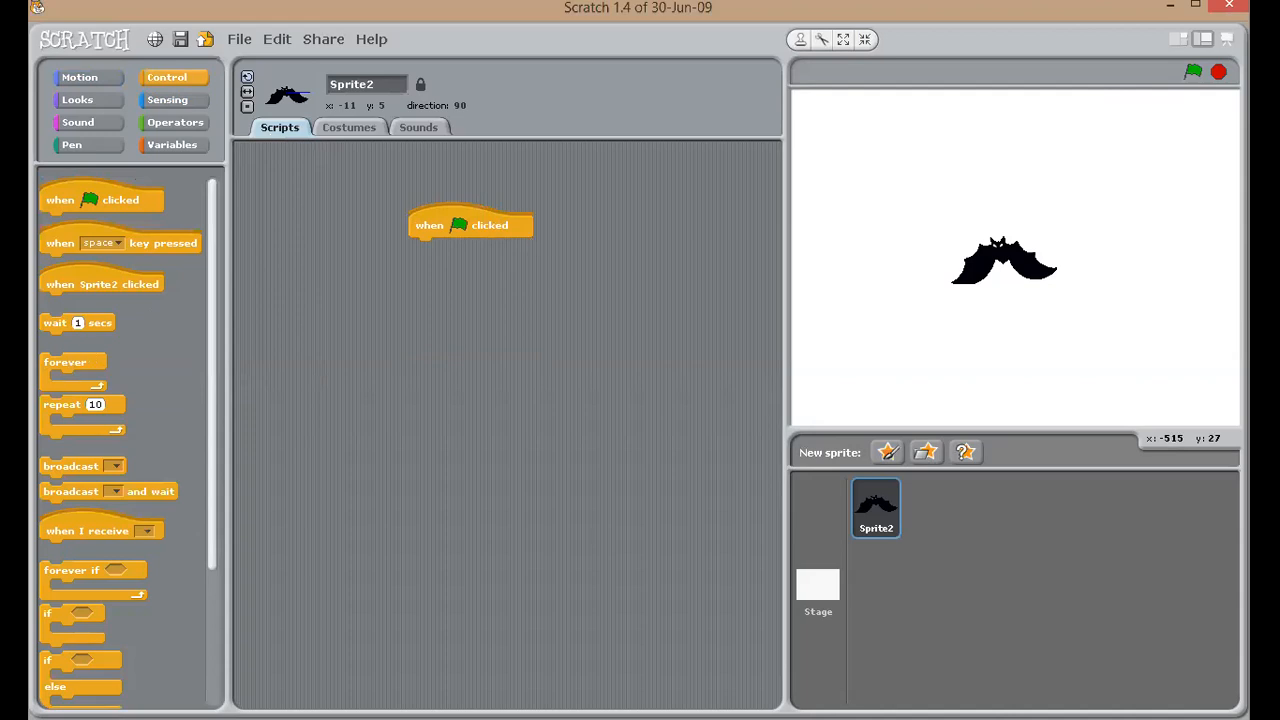
drag(65, 362, 410, 245)
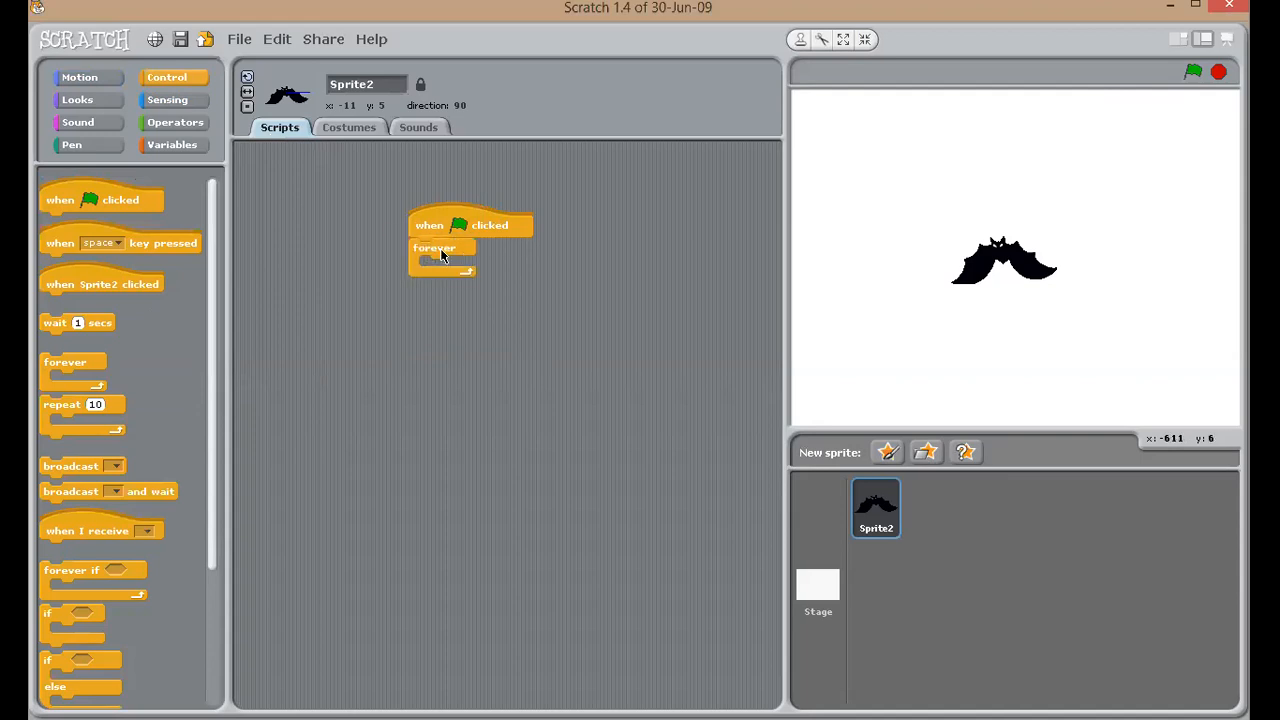
mouse_move(443, 252)
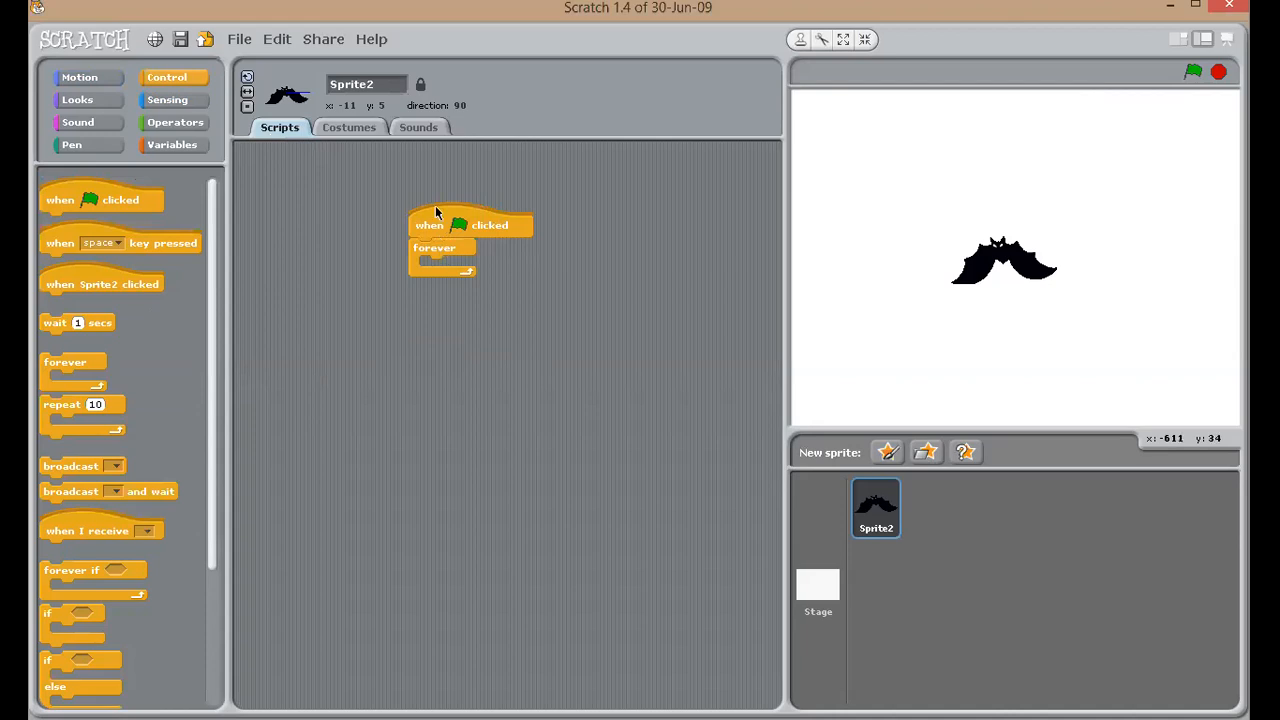
mouse_move(452, 237)
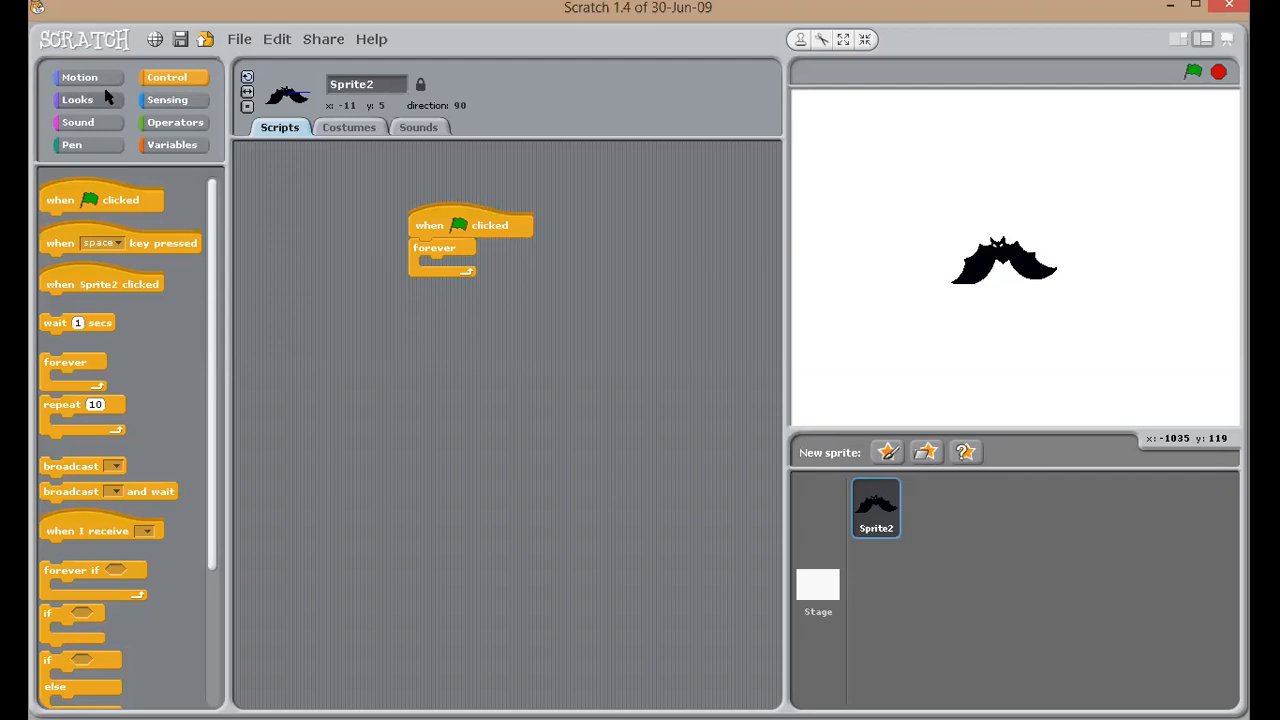
Step: Put 'next costume' inside the forever loop and run the script to see the bat flap
click(79, 77)
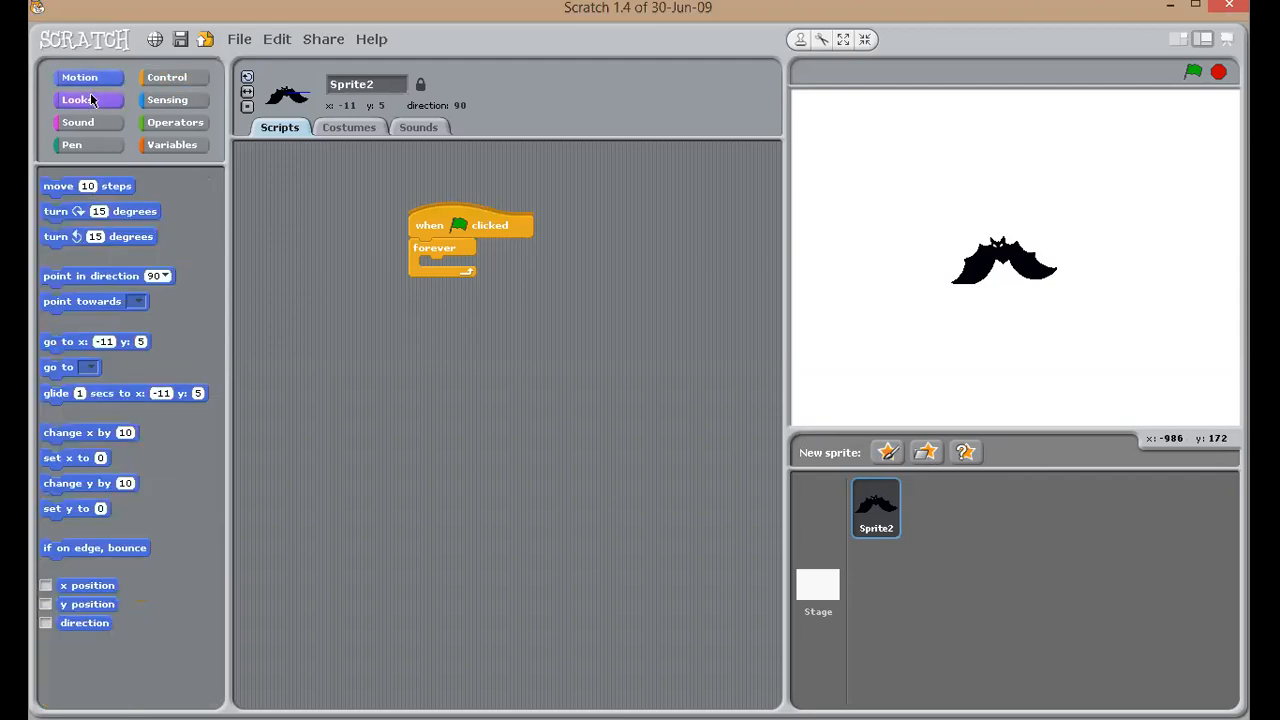
click(75, 99)
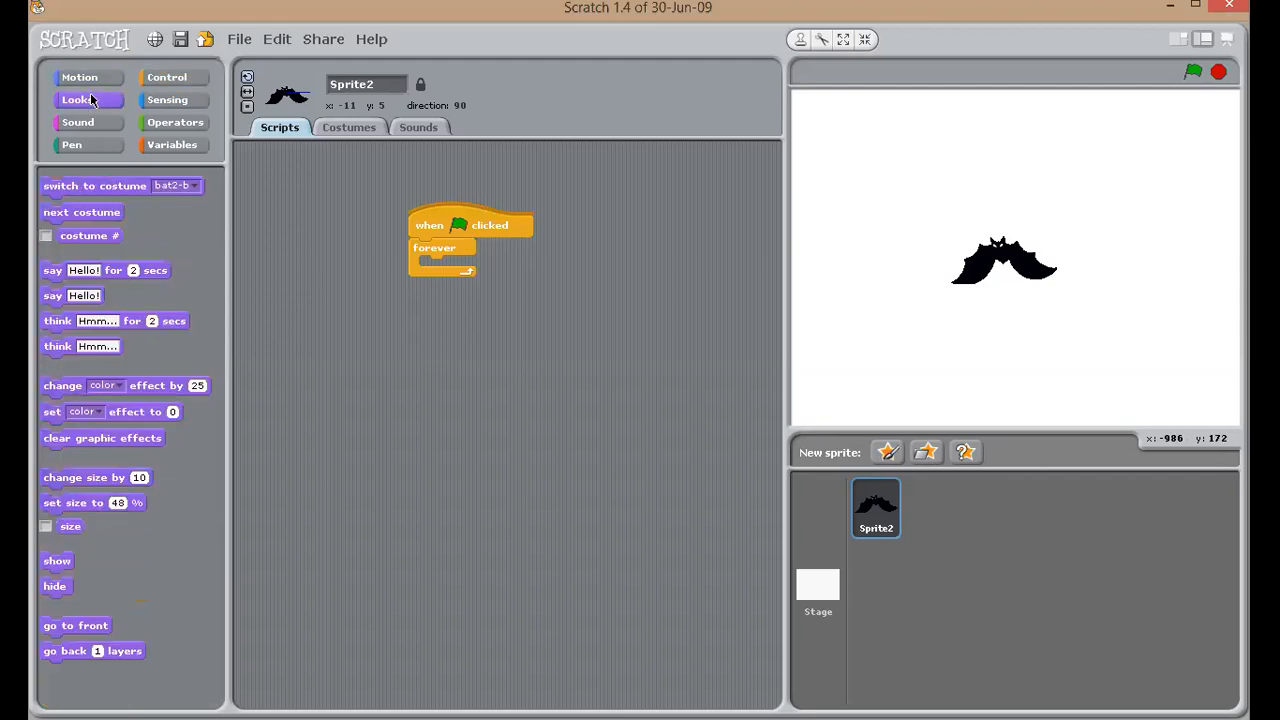
mouse_move(72, 578)
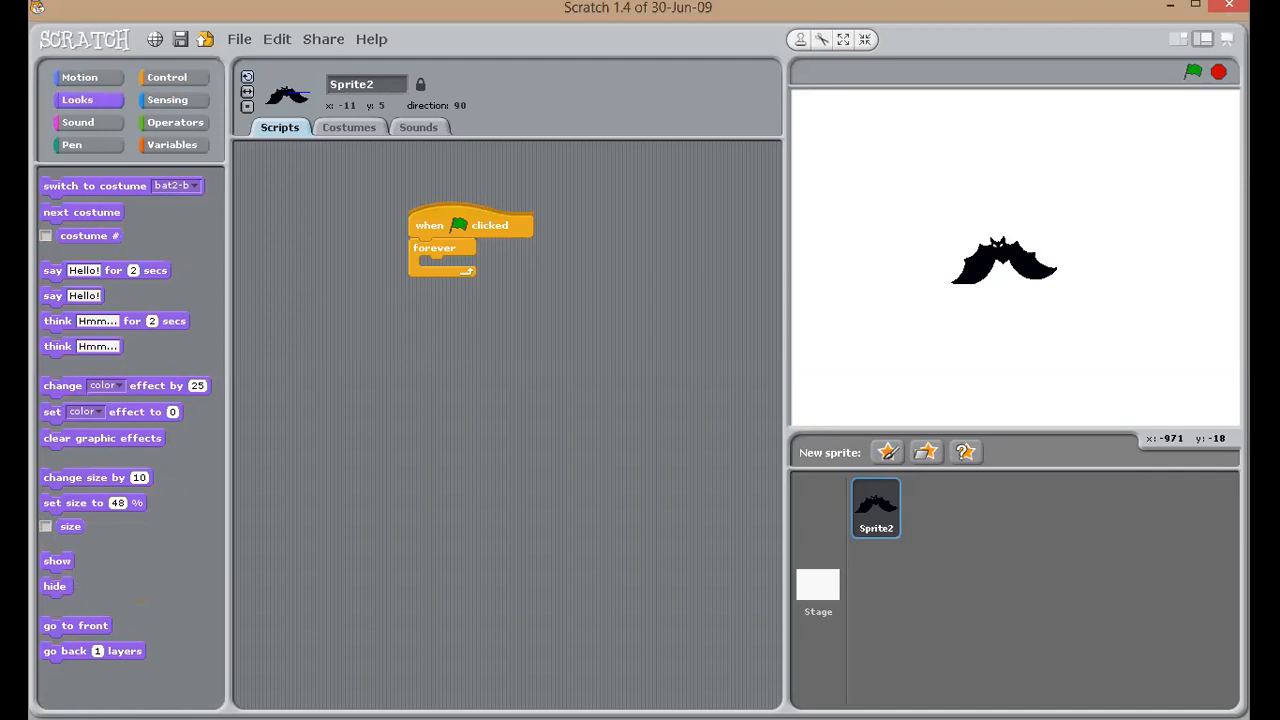
drag(82, 212, 392, 271)
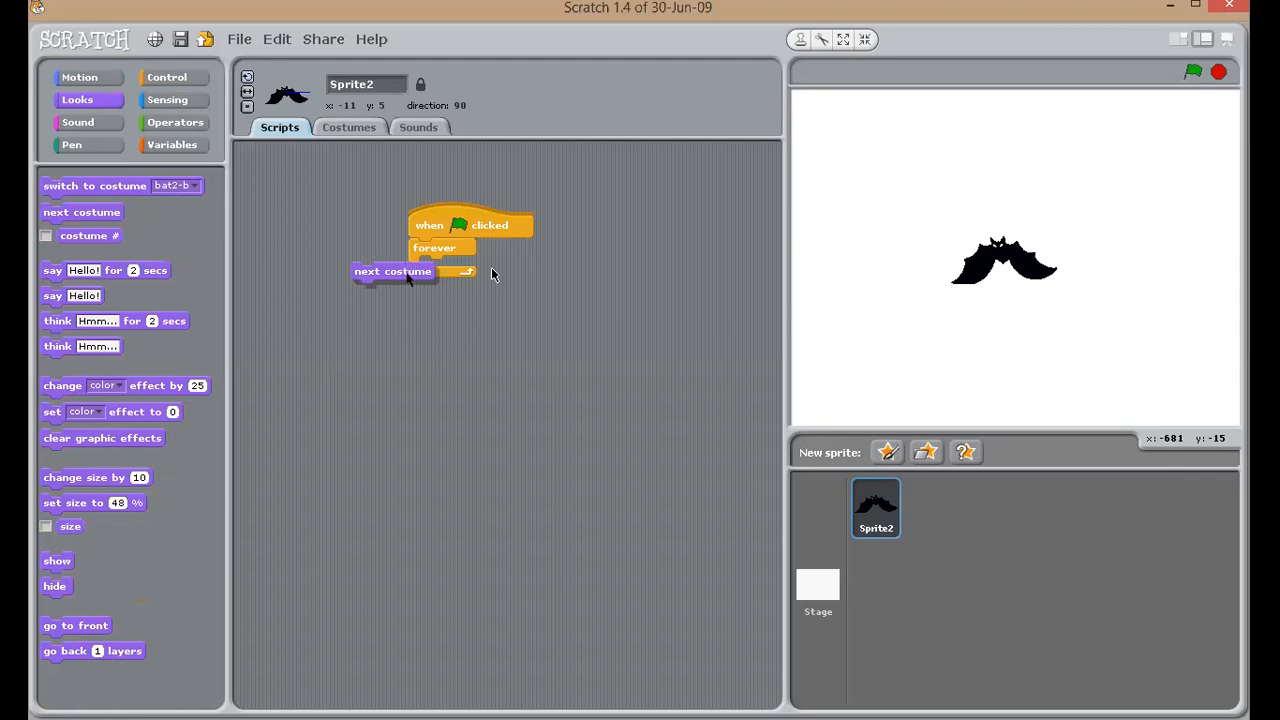
drag(392, 271, 461, 265)
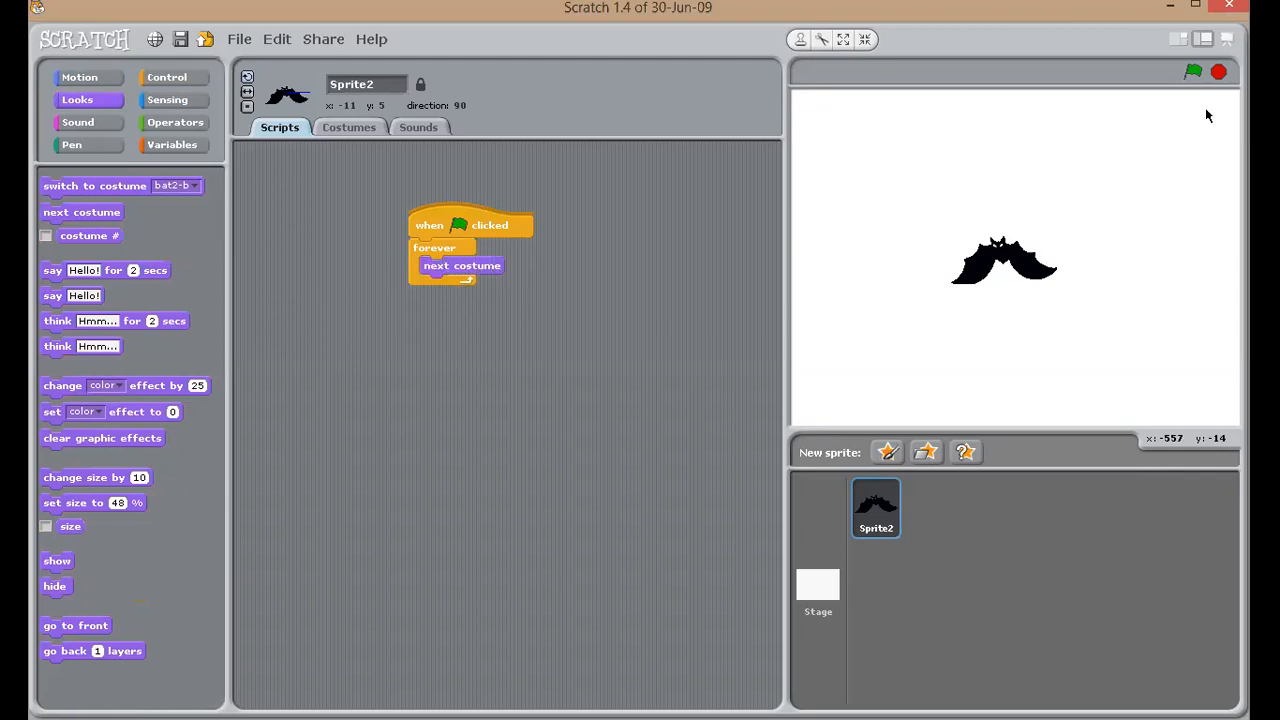
mouse_move(1194, 71)
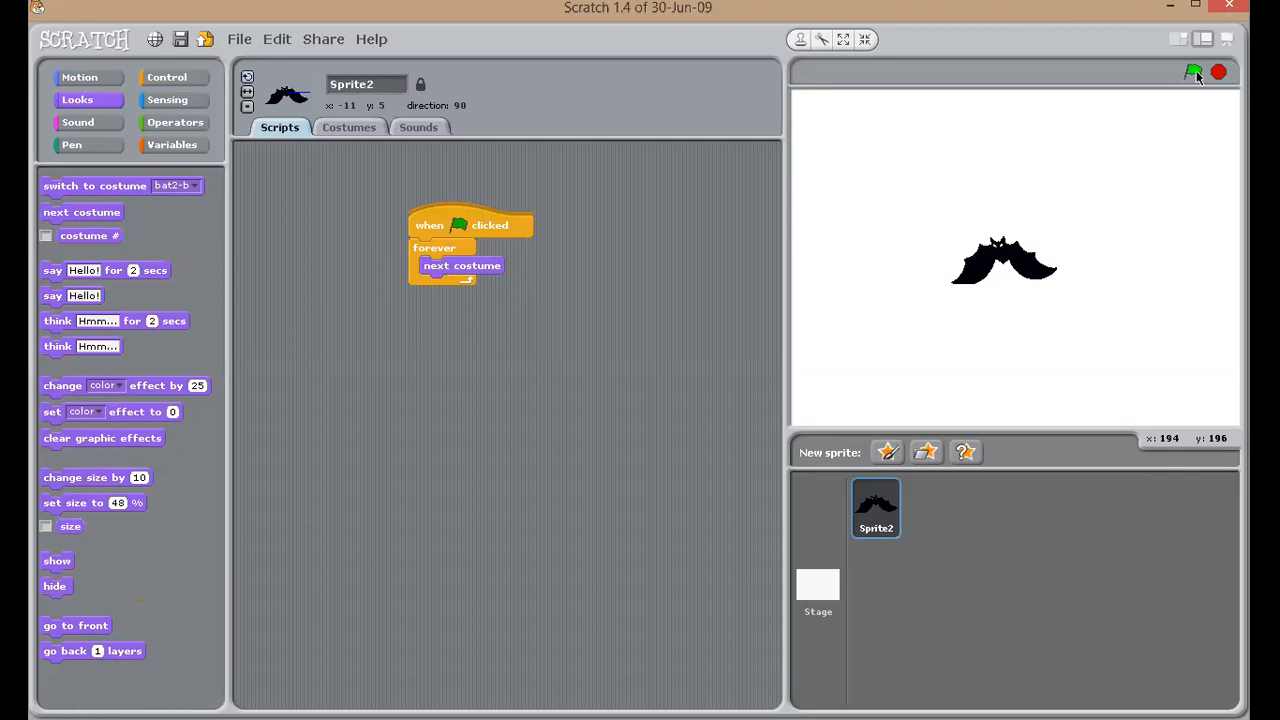
click(1194, 71)
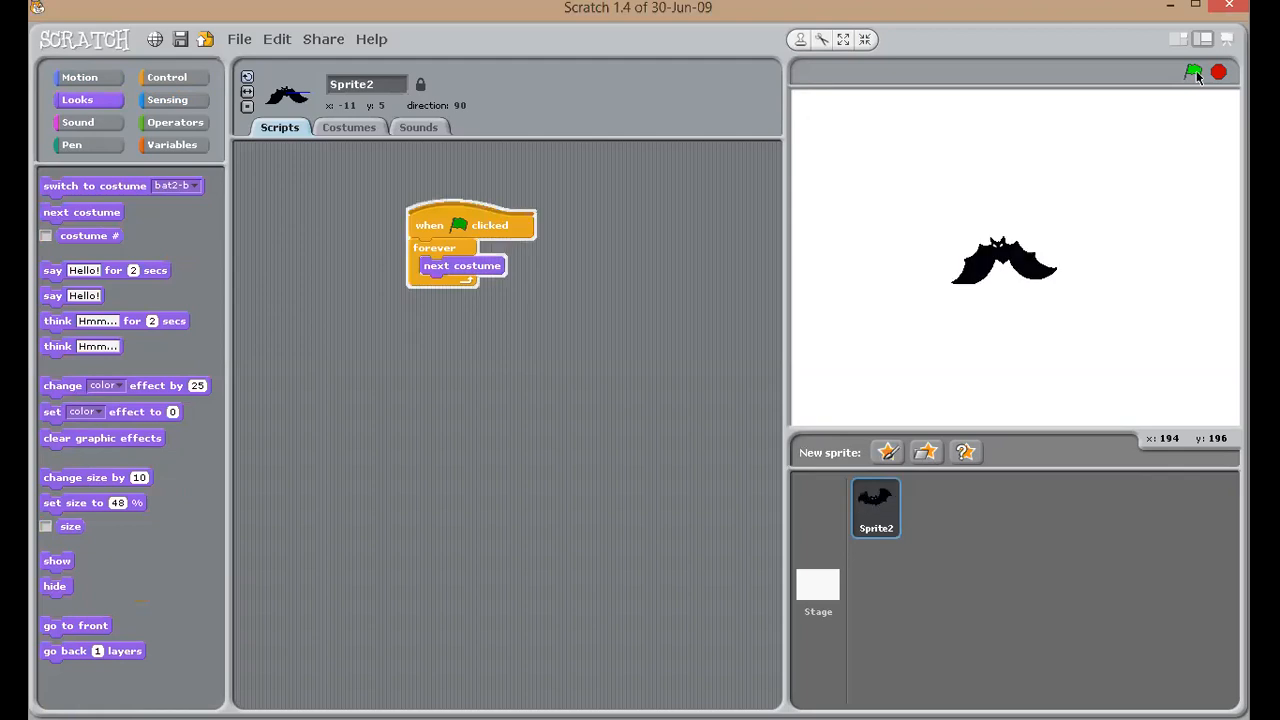
click(1195, 71)
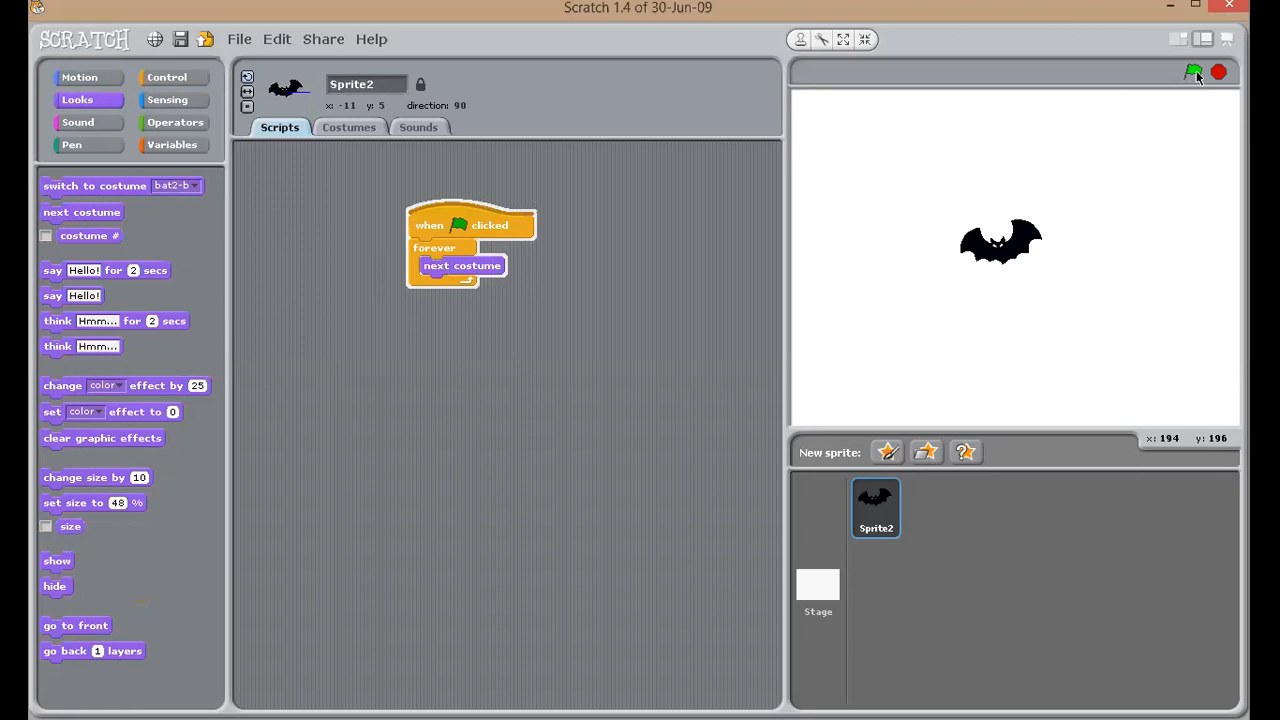
mouse_move(1092, 117)
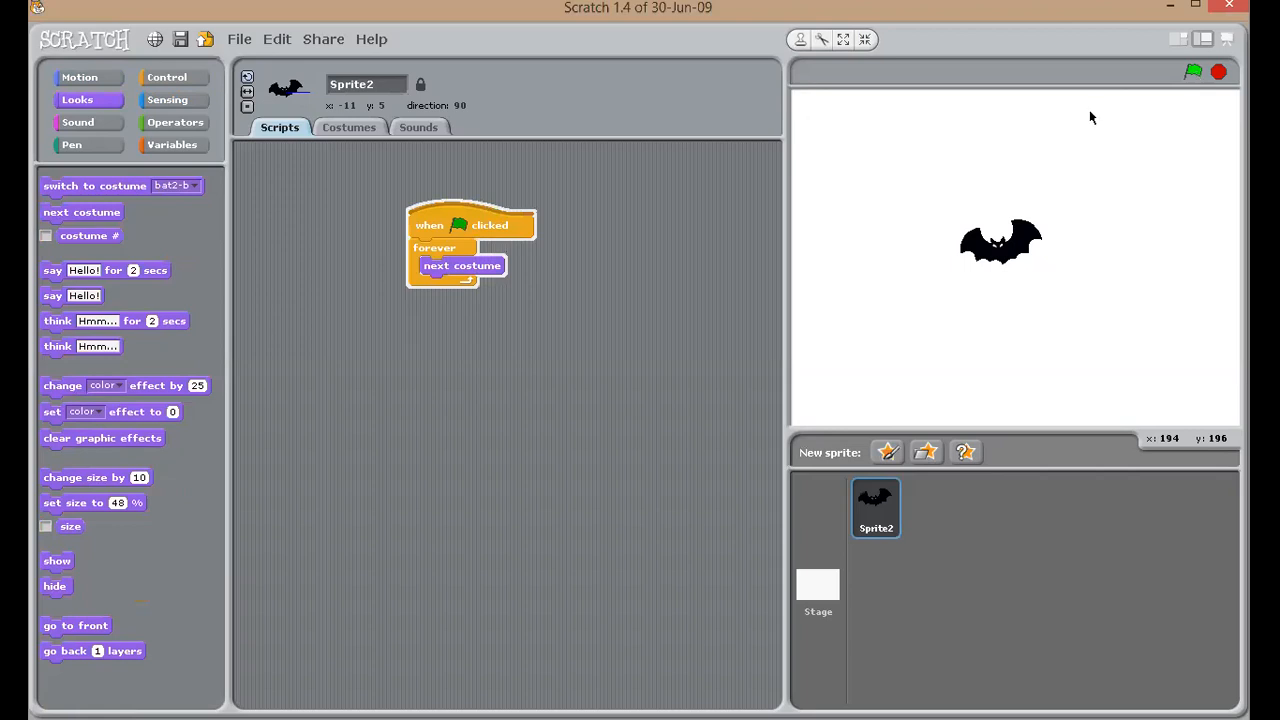
mouse_move(79, 84)
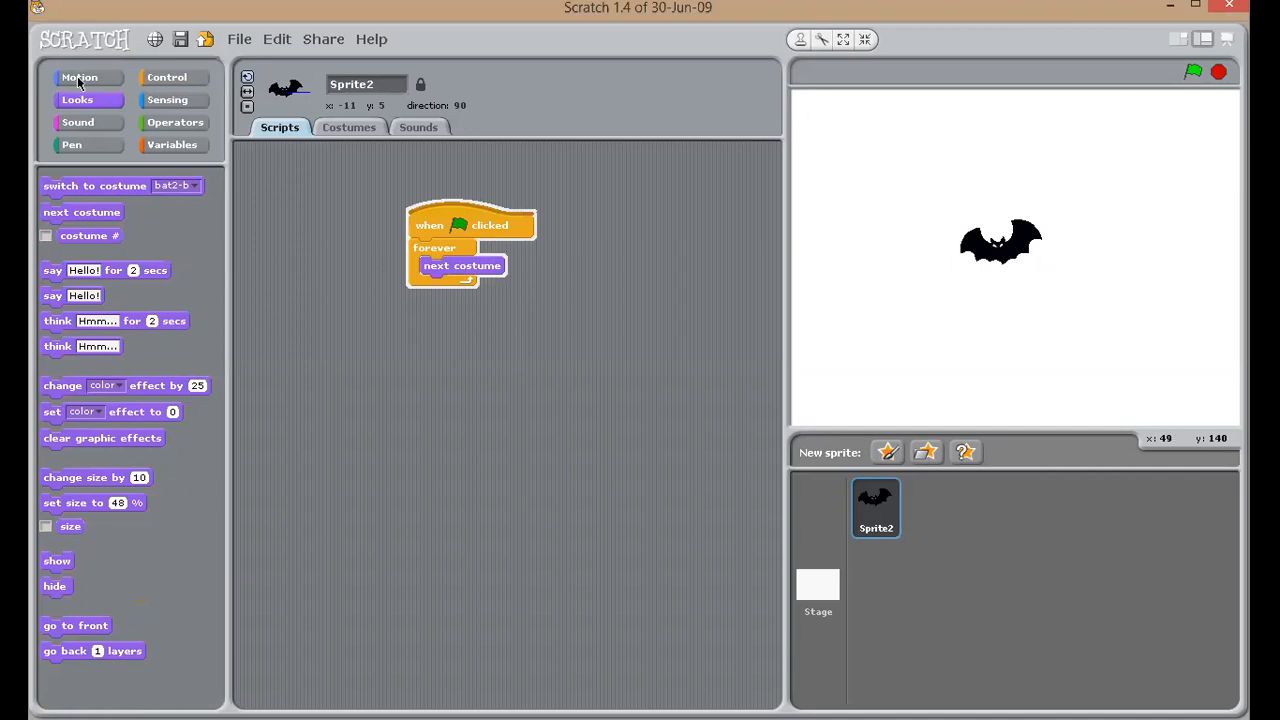
Step: Add 'move 10 steps' and 'if on edge, bounce' into the loop after 'next costume'
click(79, 77)
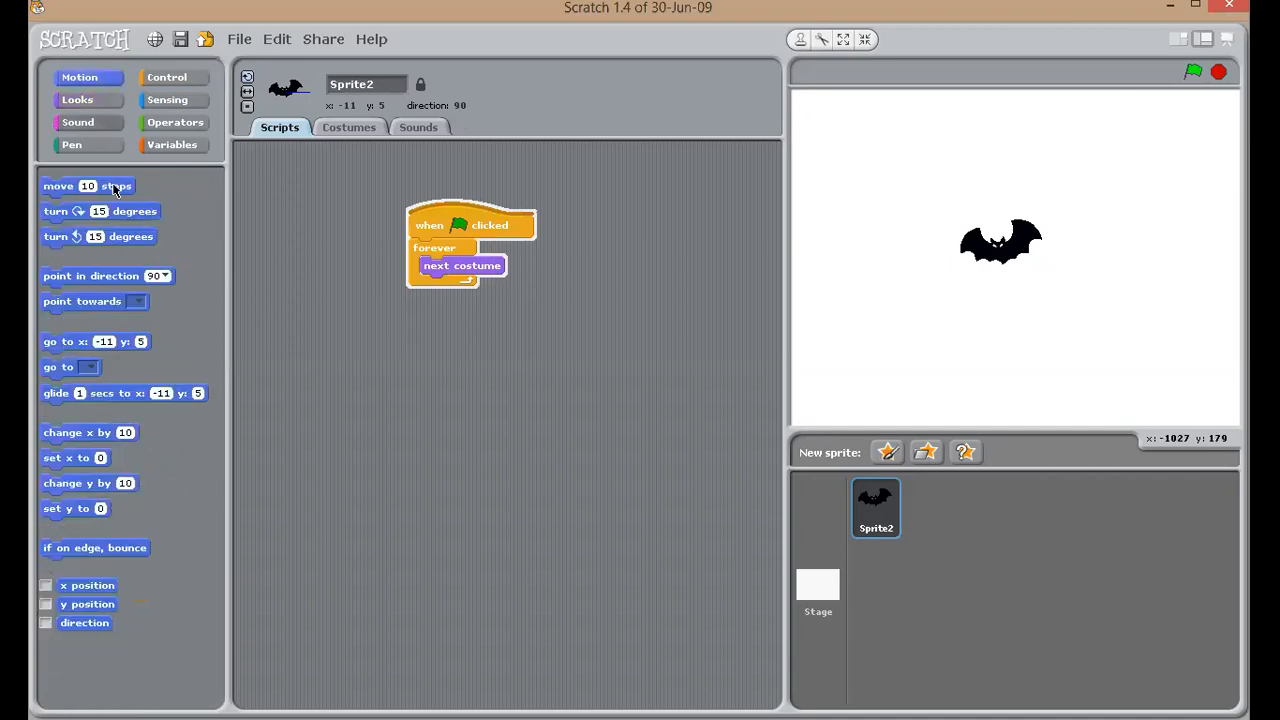
drag(88, 185, 500, 287)
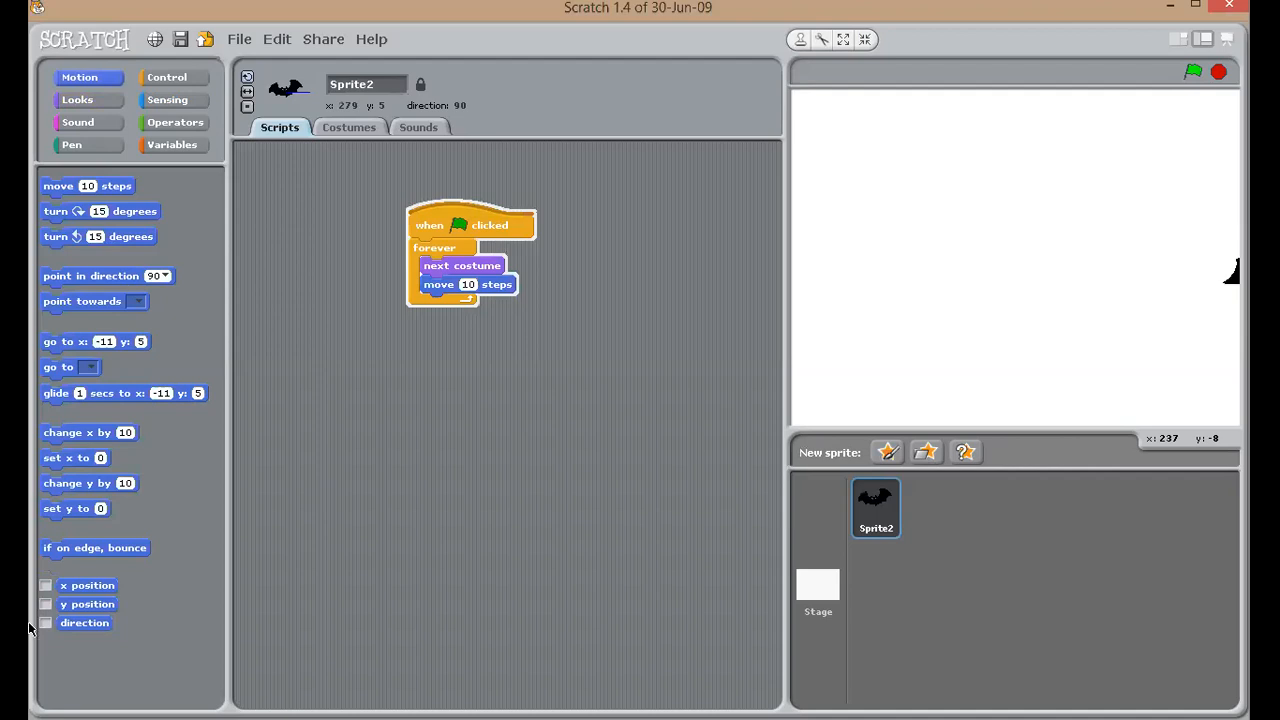
mouse_move(53, 560)
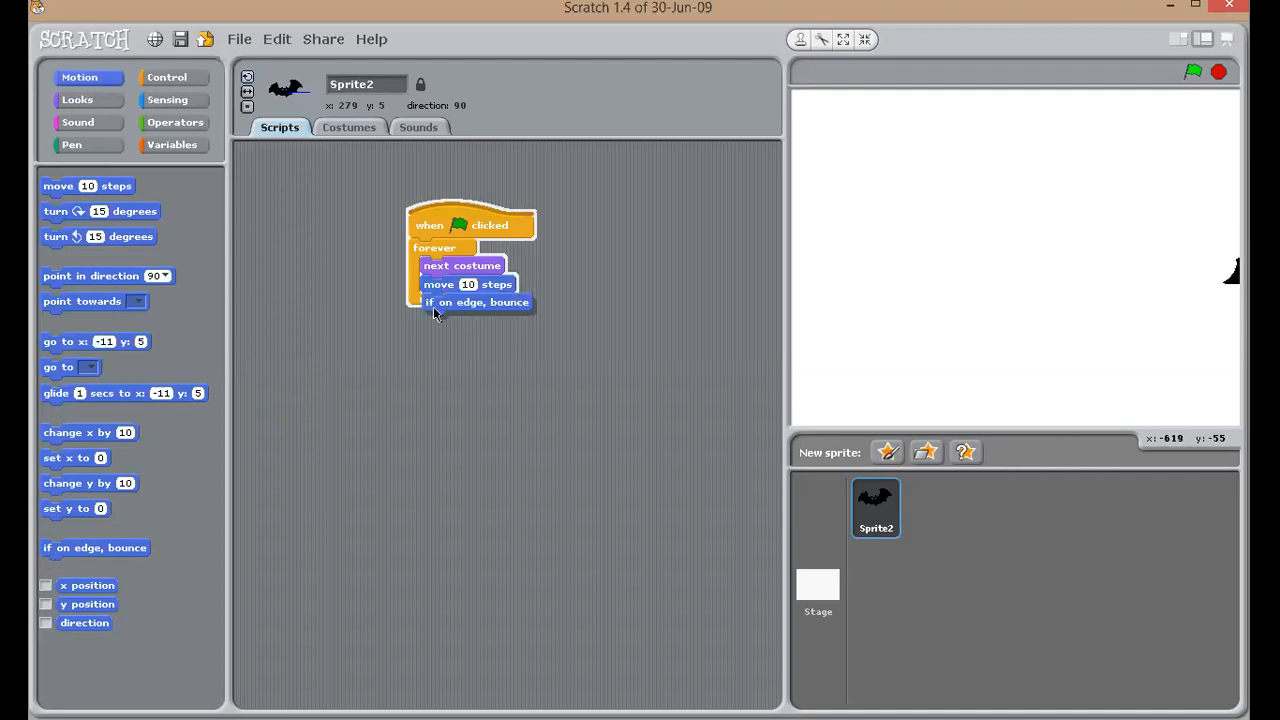
click(1192, 71)
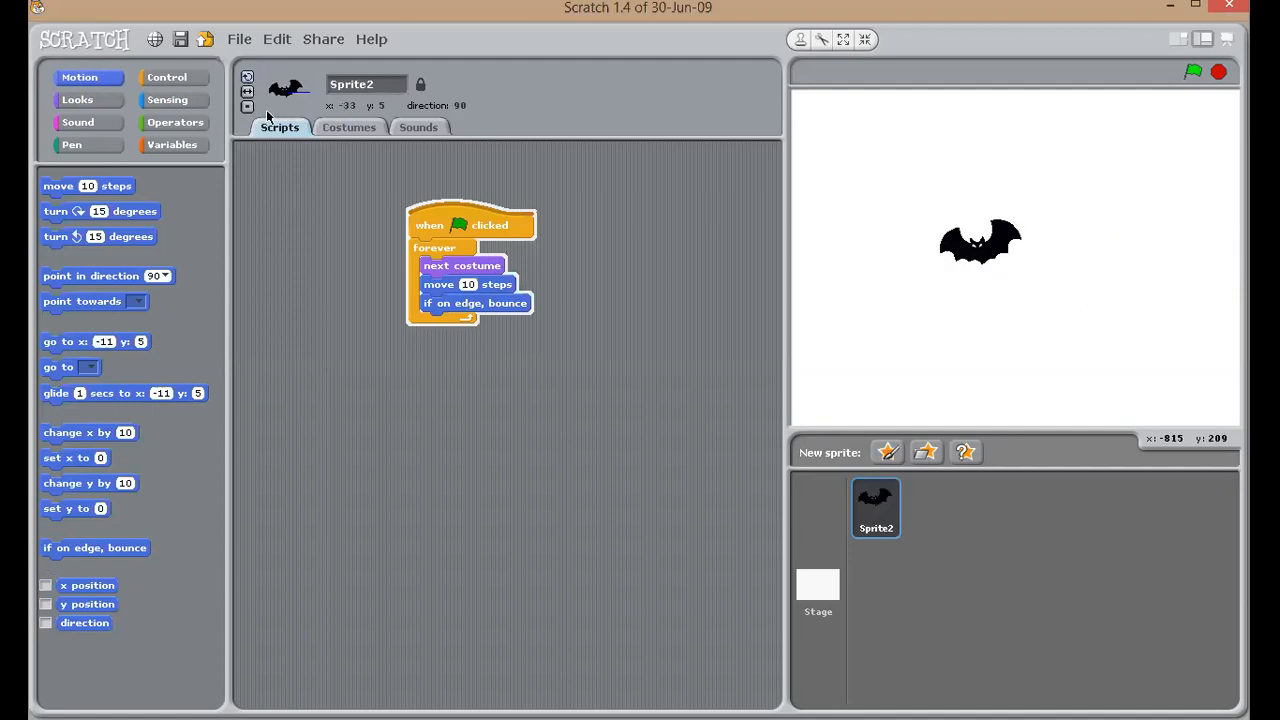
Step: Run the bat script and set its rotation style to only face left-right
click(1192, 71)
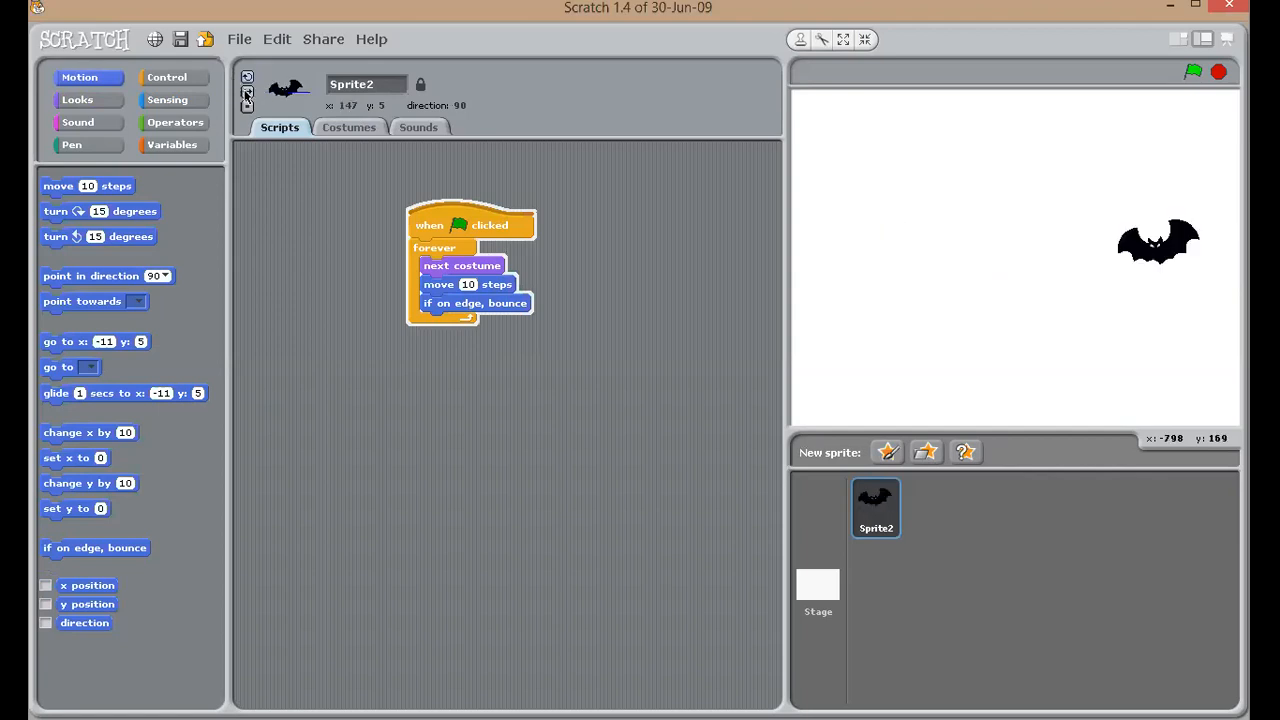
click(247, 93)
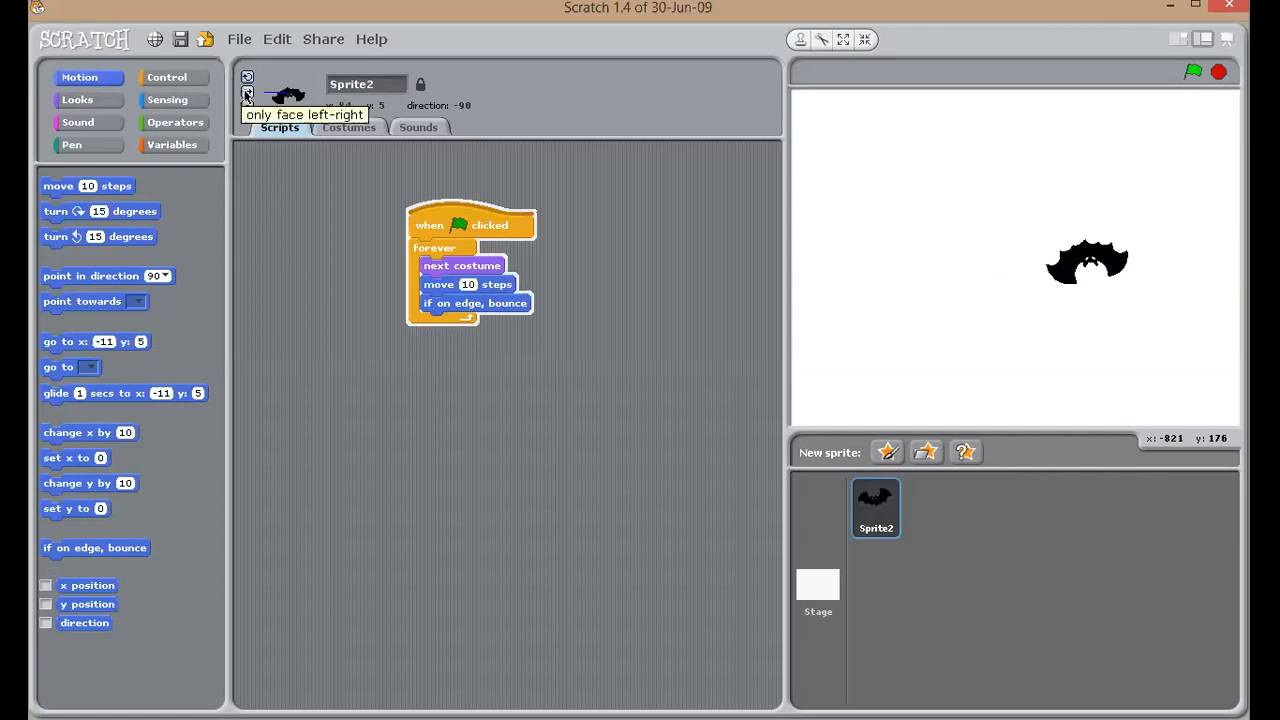
click(247, 93)
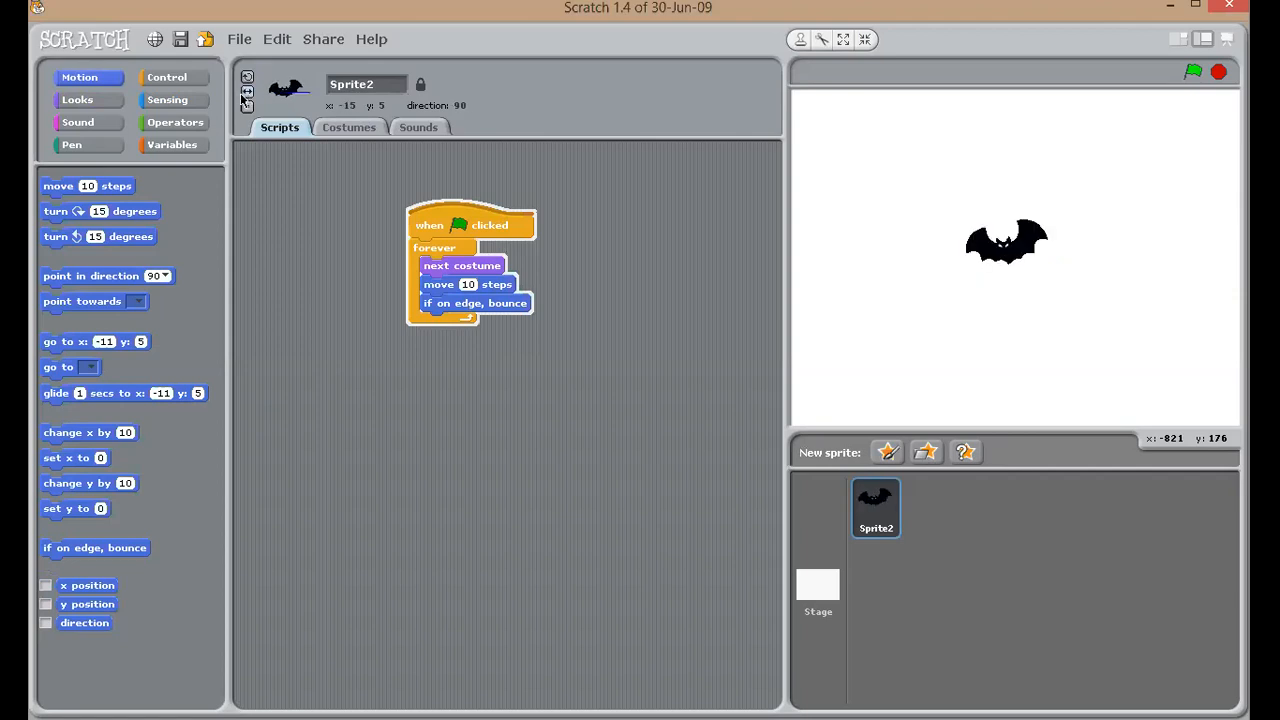
click(1192, 71)
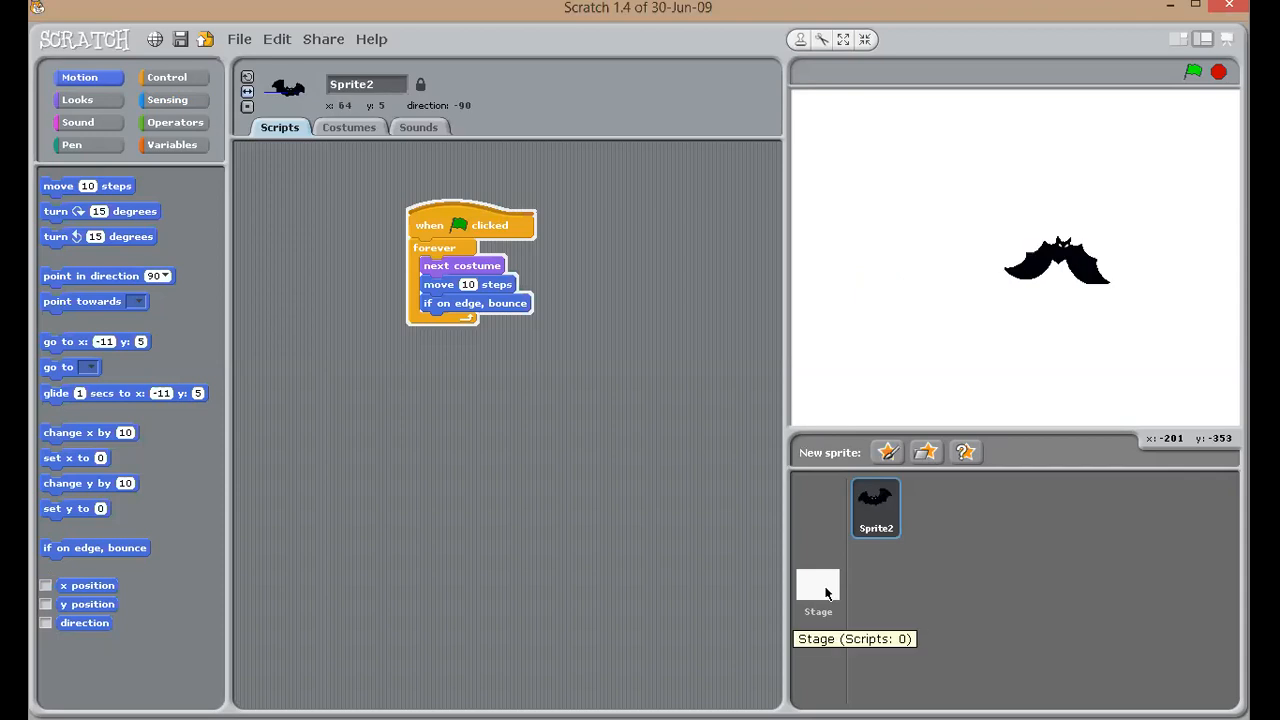
Step: Select the Stage and browse the Nature folder in the background import library
click(818, 592)
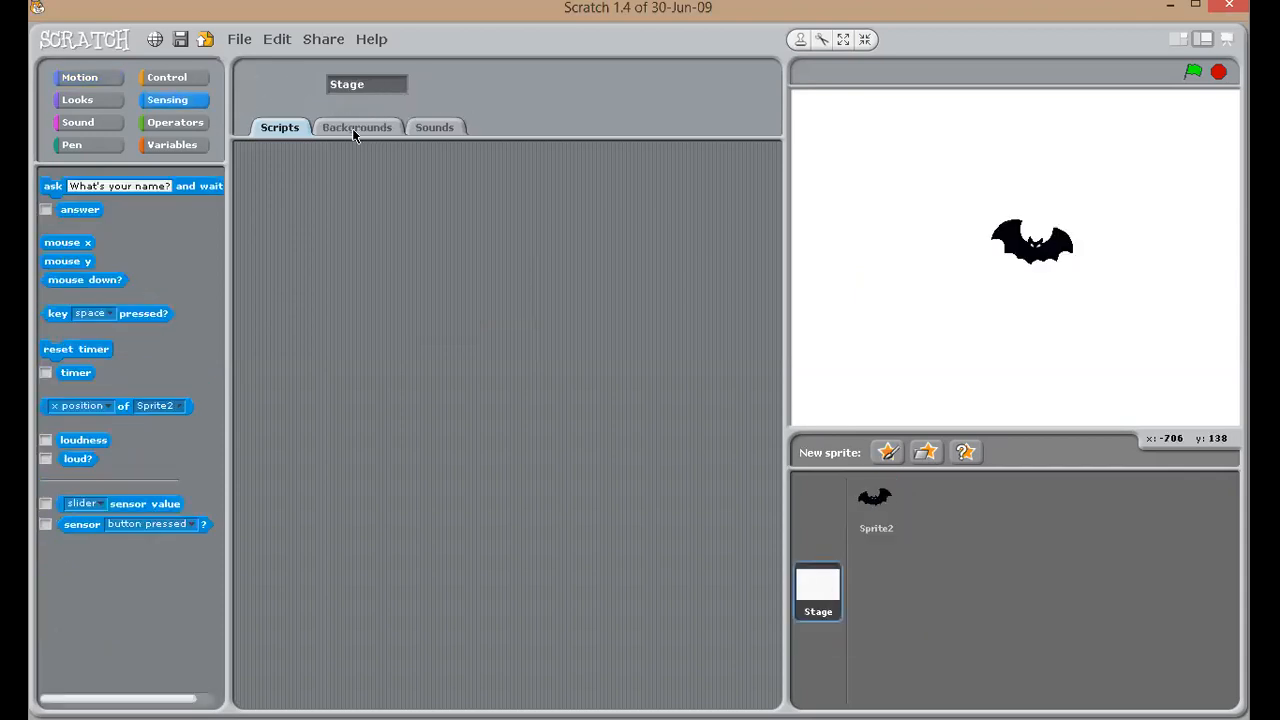
click(357, 127)
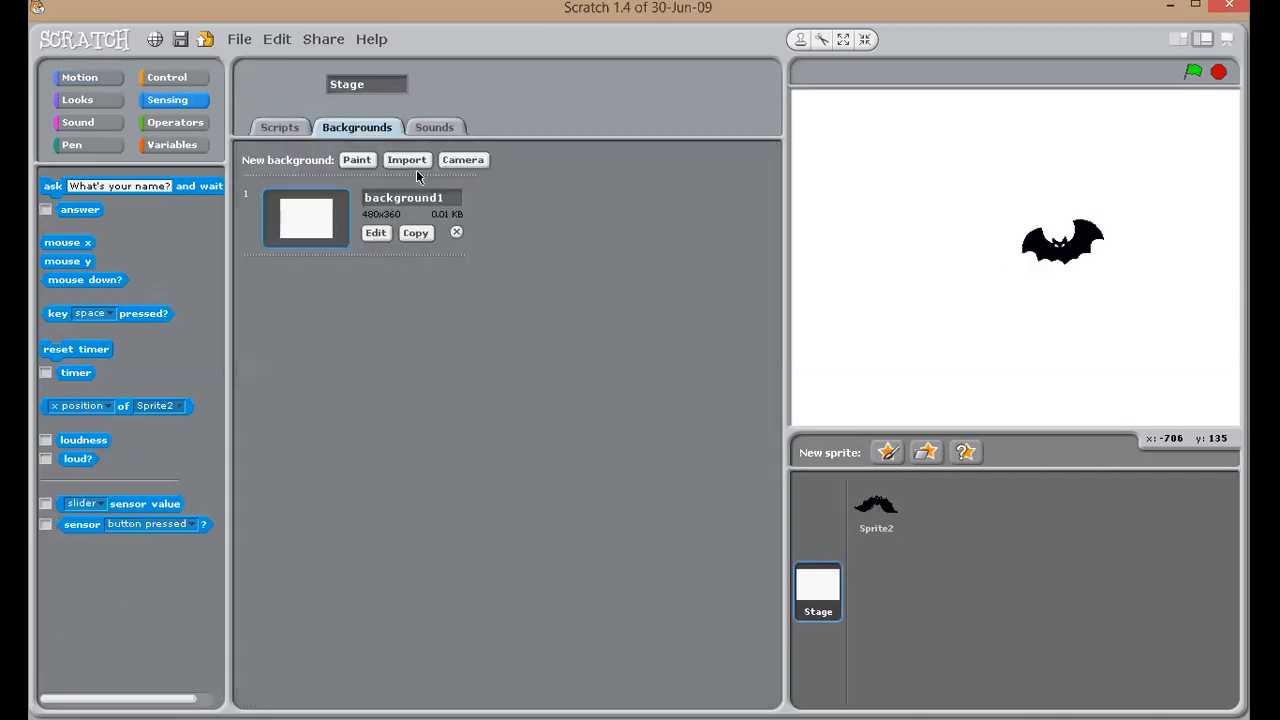
click(406, 159)
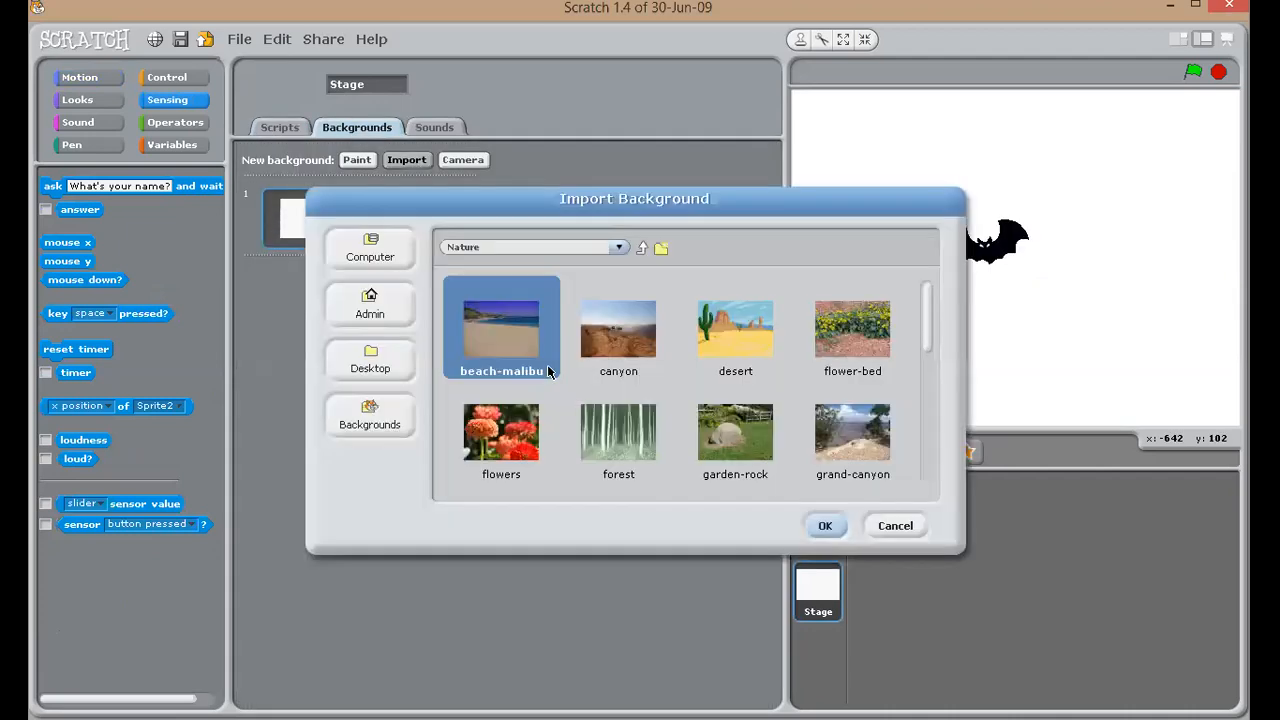
click(618, 432)
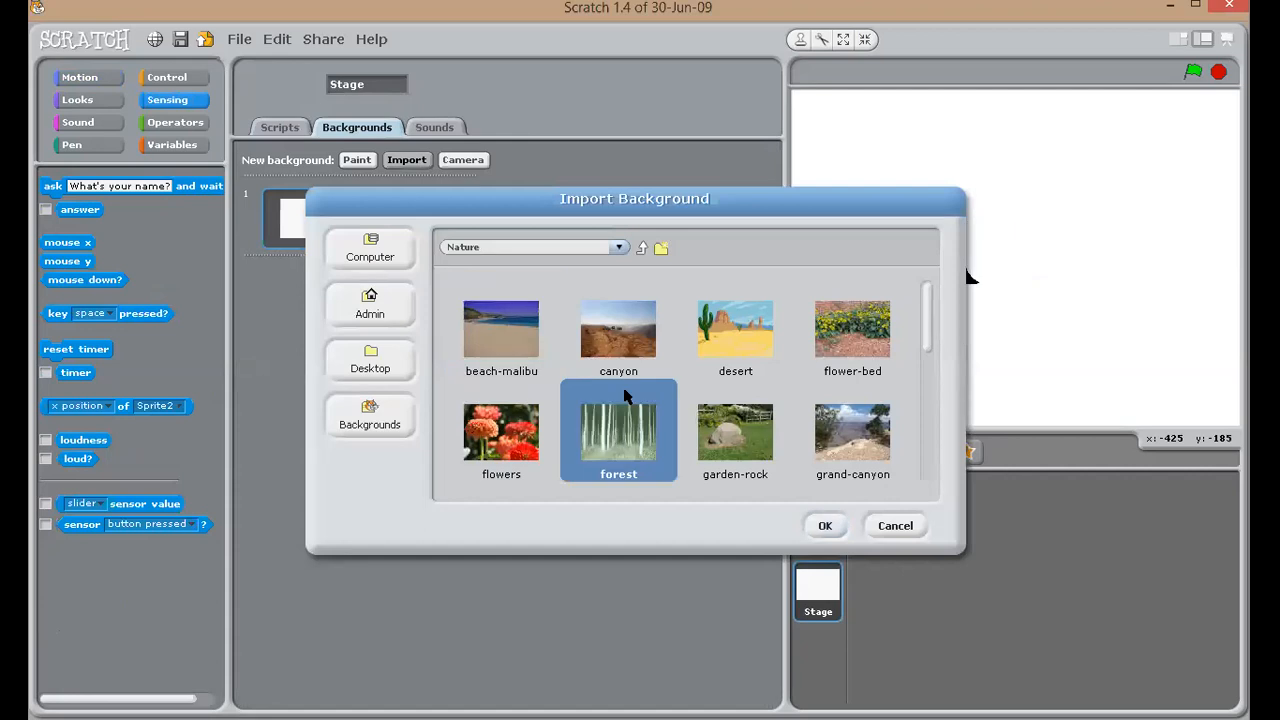
scroll(down, 3)
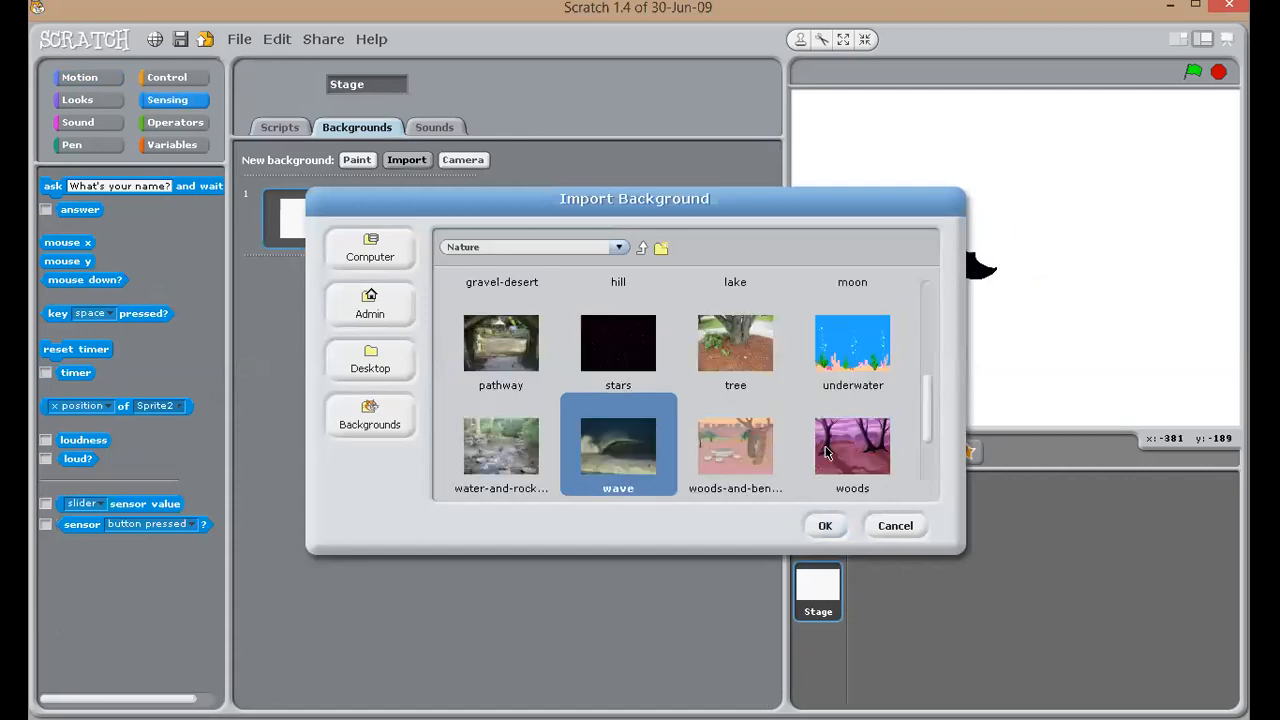